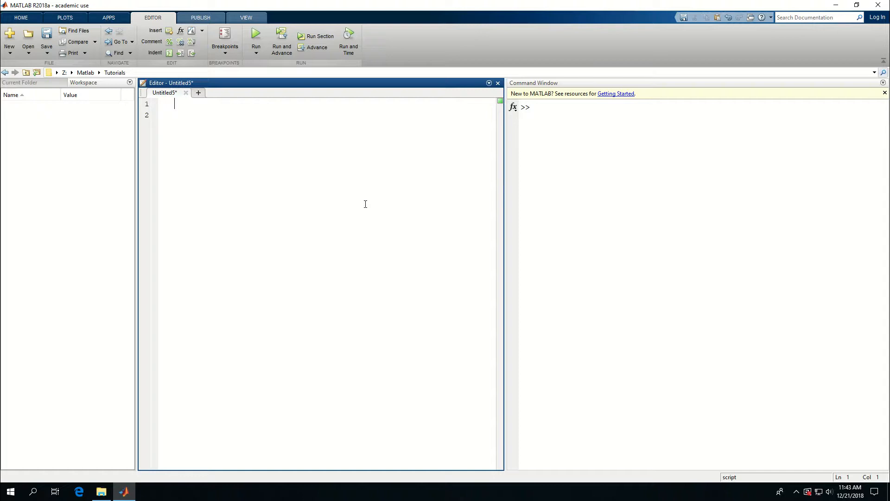
- Begin the script with clear; close all; clc; to reset the workspace
text(cle)
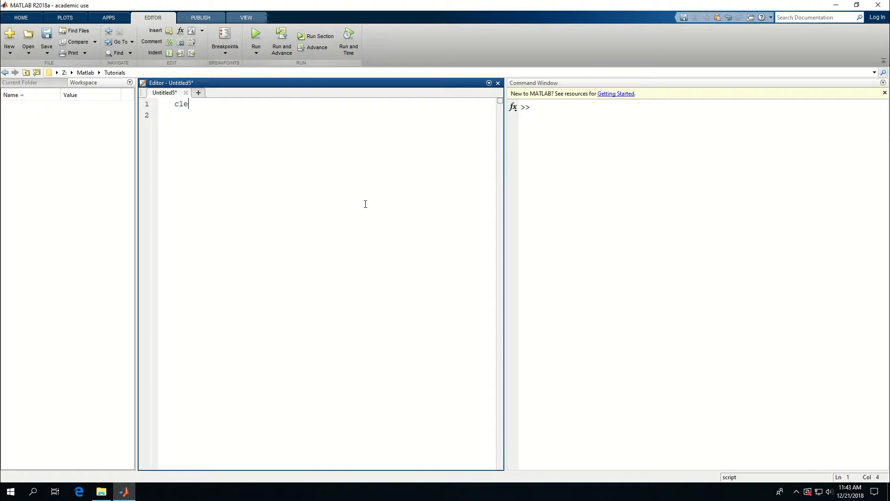
text(at)
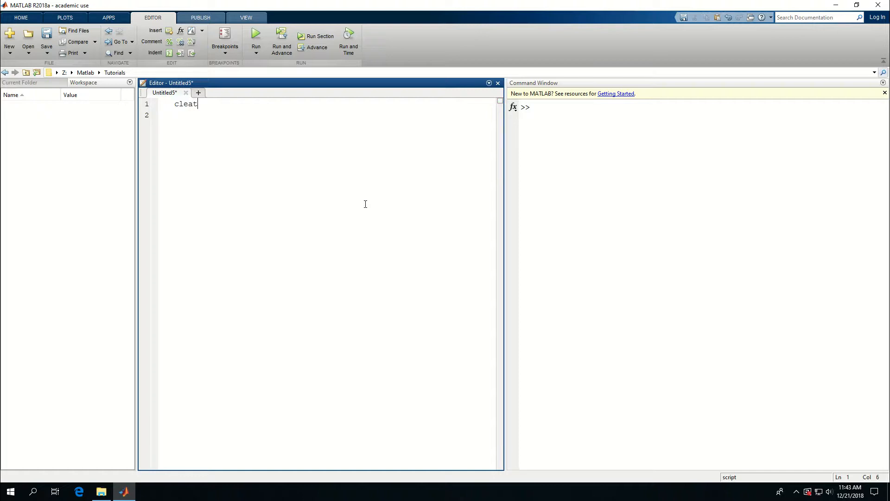
text(r; close all; clc;)
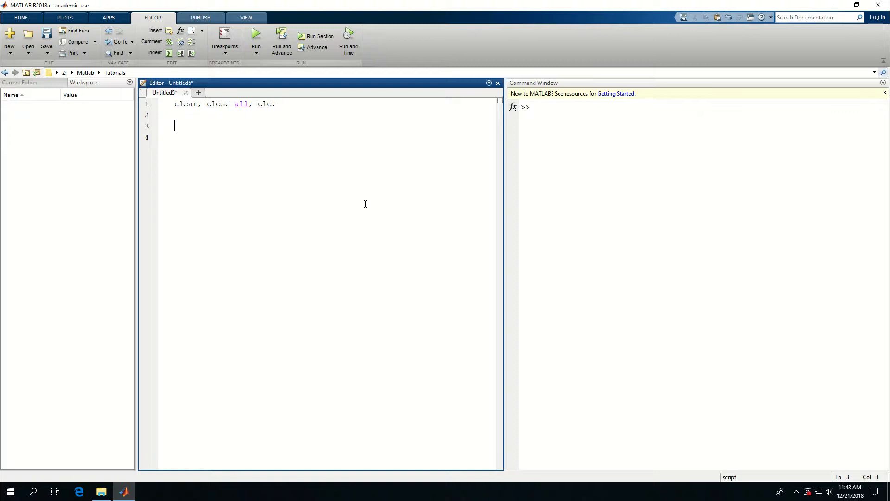
- Add the loop header for cnt=1:10
text(f)
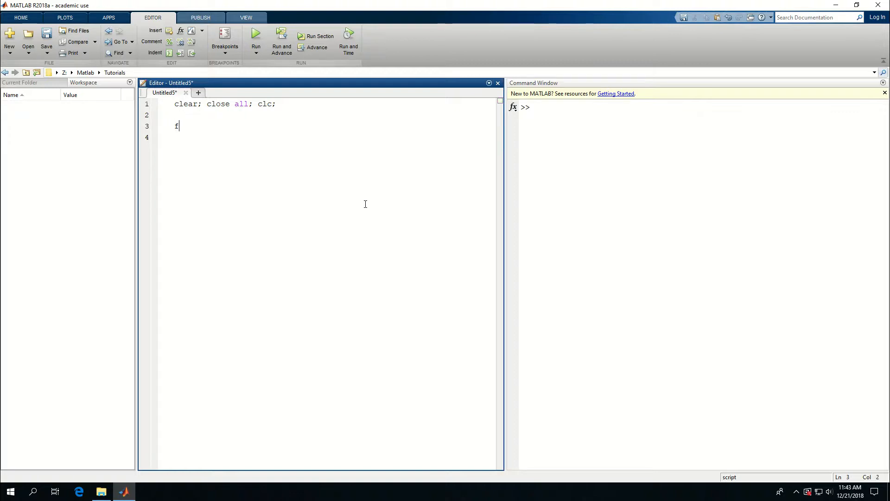
text(or cnt)
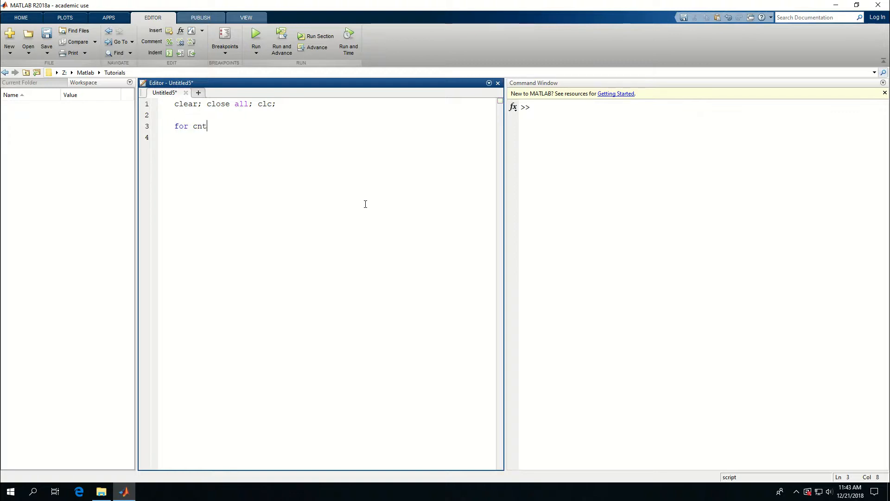
text(=1)
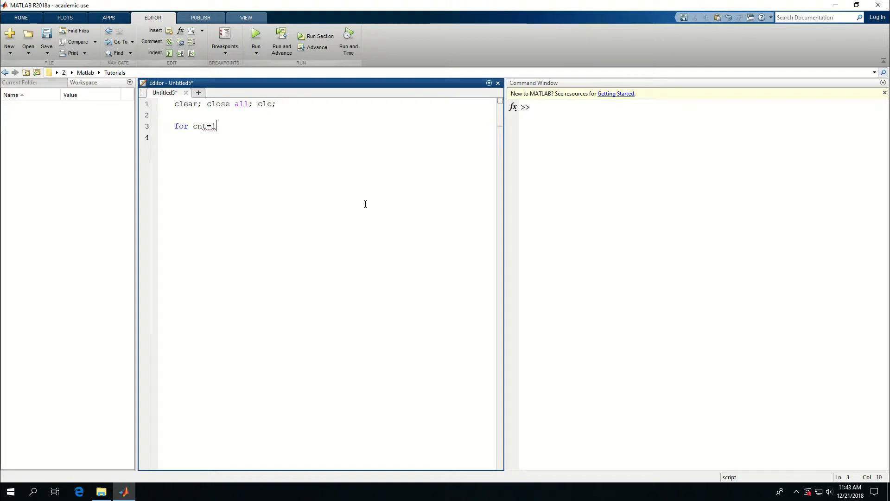
text(:10)
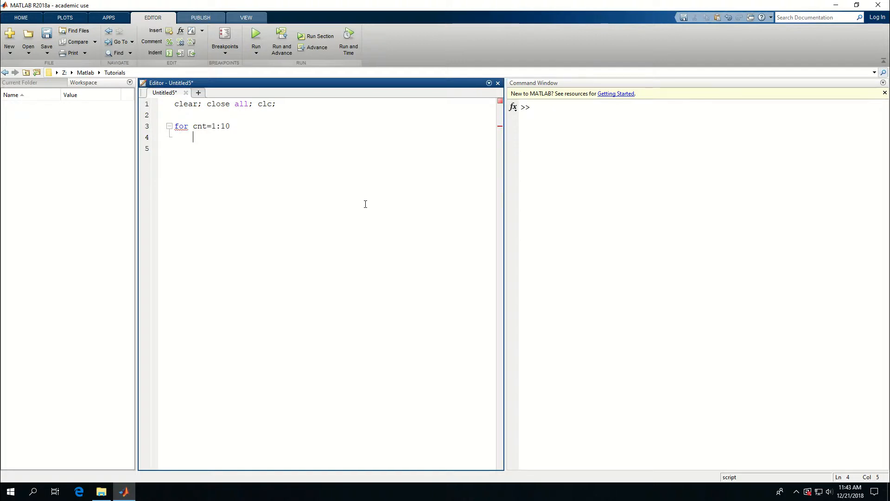
- Write fprintf('step %d\n',cnt); in the loop body and close it with end
text(fprintf)
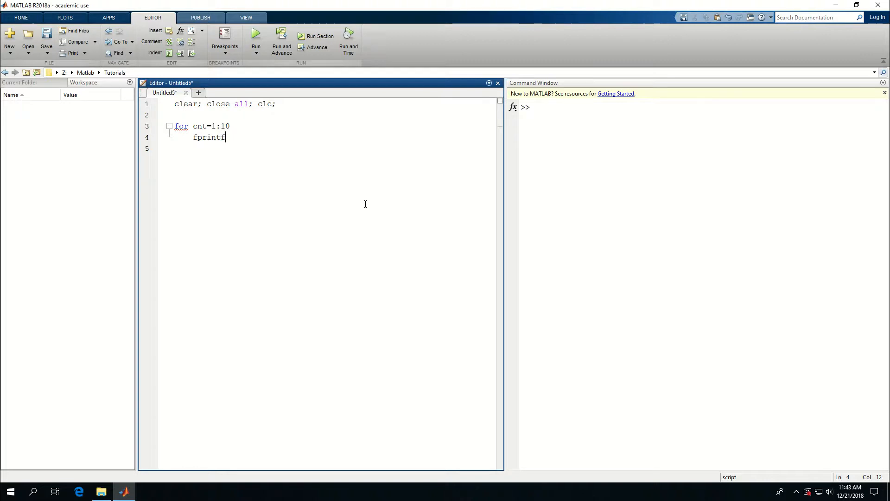
text((')
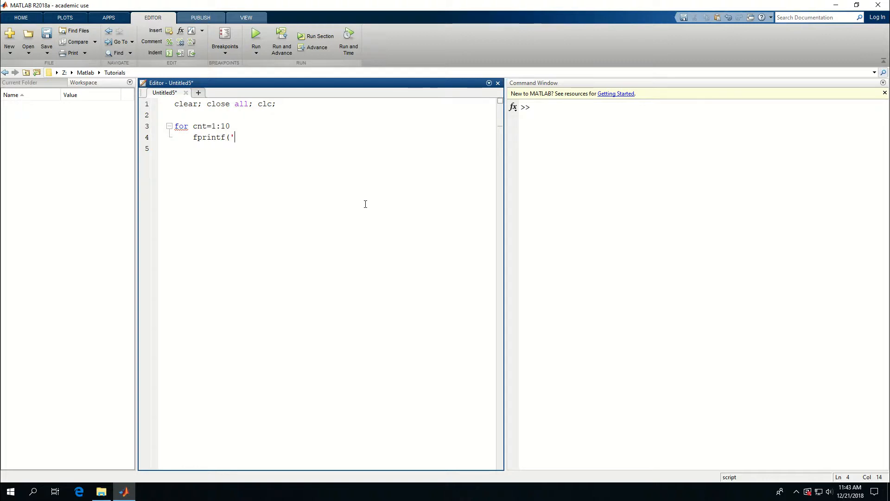
text(step)
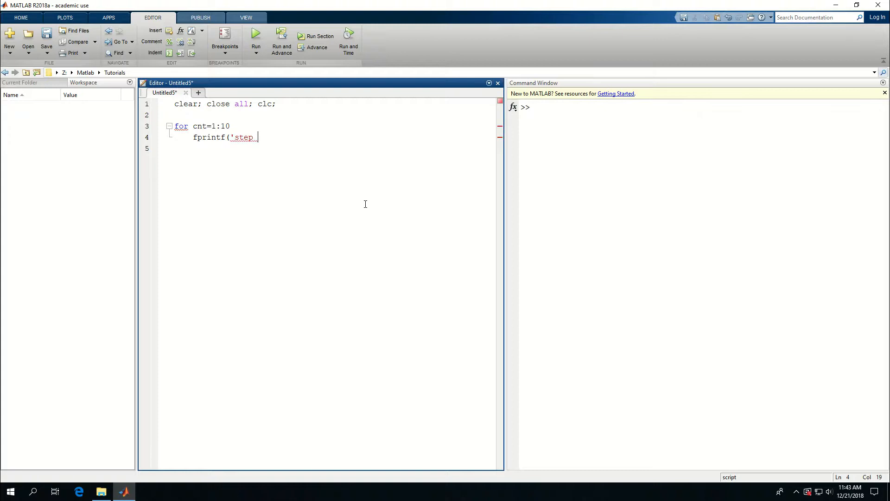
text(%)
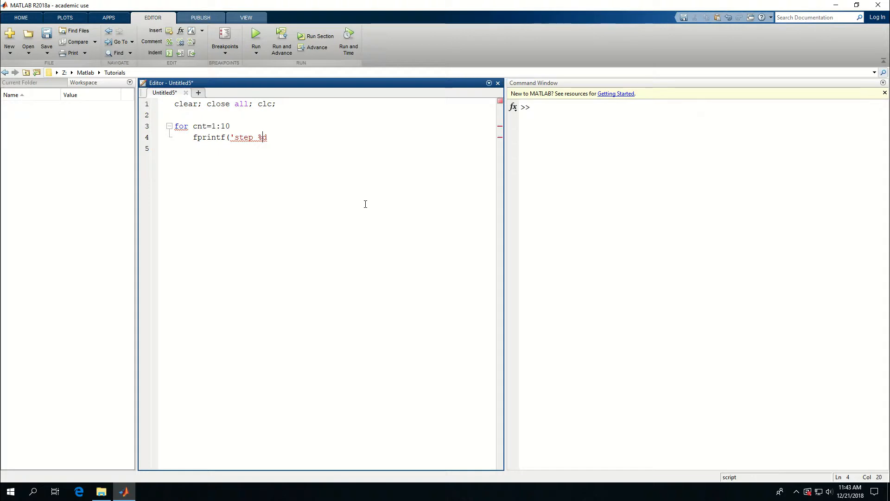
text(d)
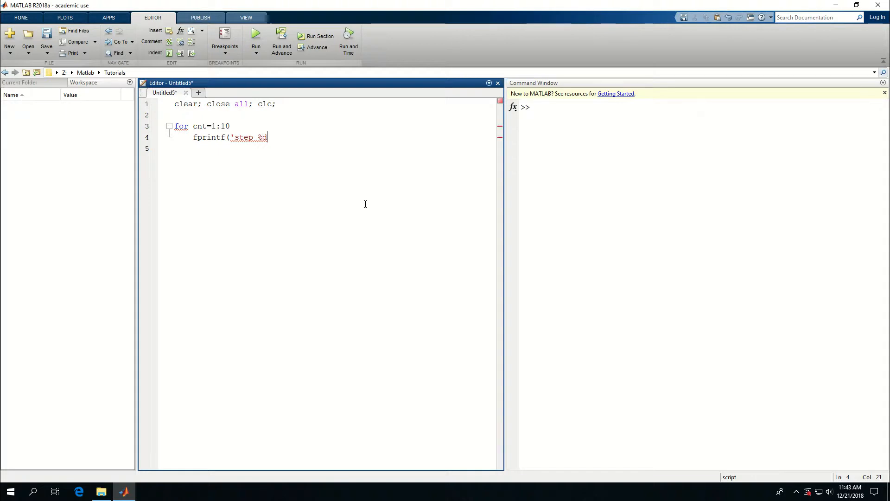
text(\n)
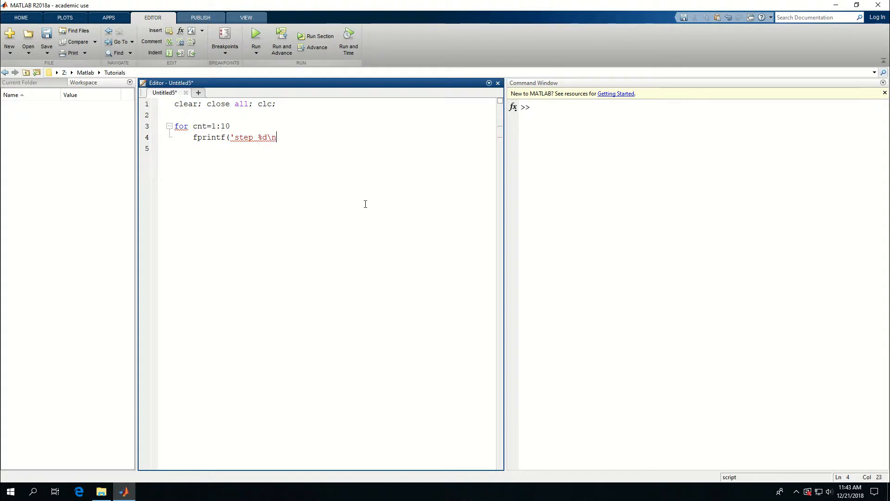
text(')
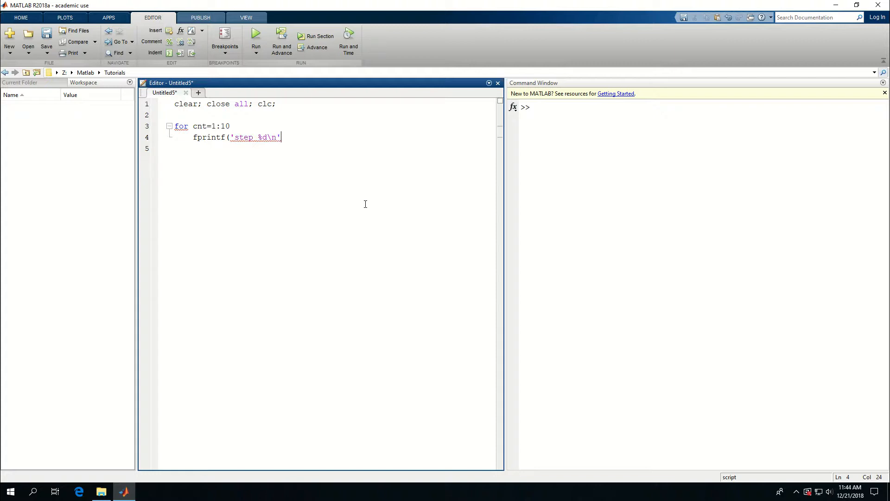
text(,)
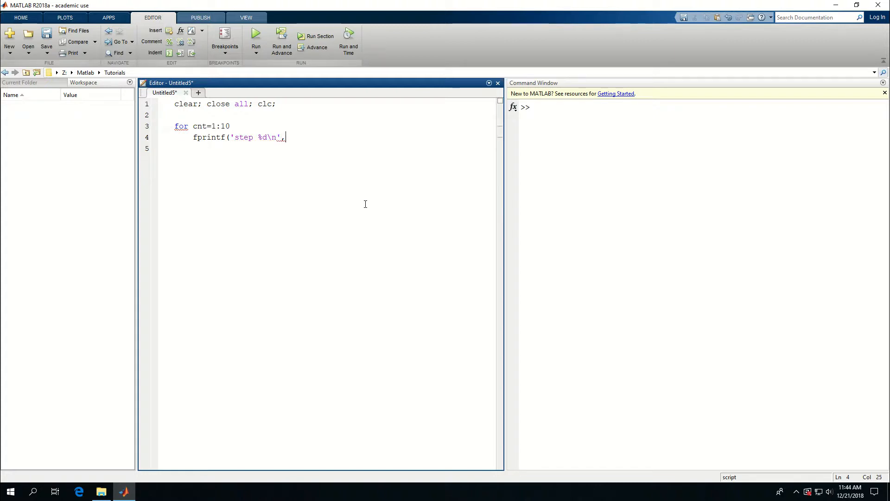
text(cnt))
click(327, 149)
text(e)
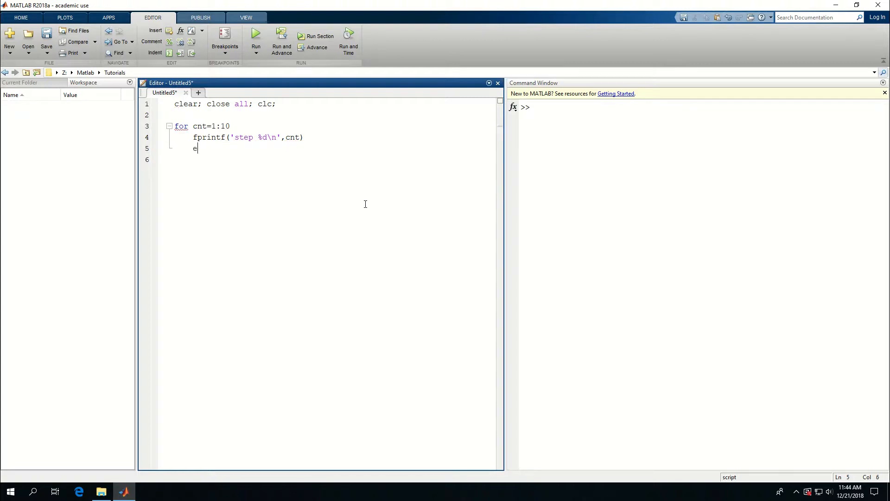
text(nd)
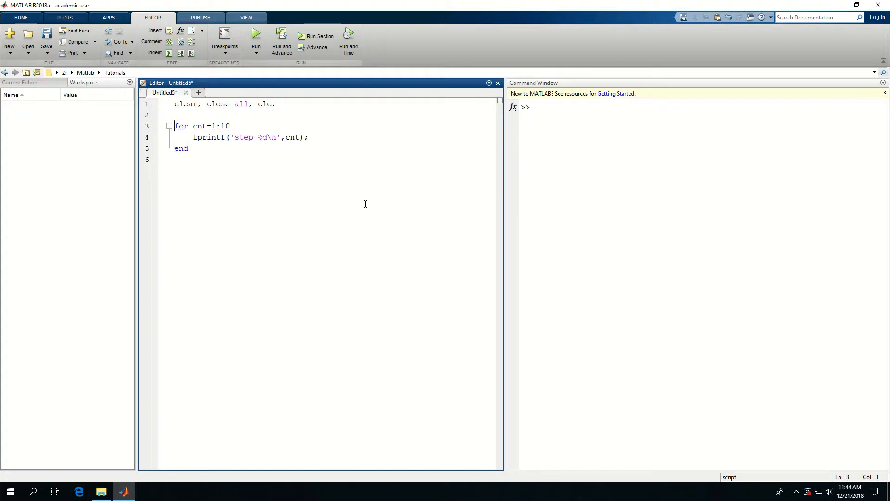
- Run the script, printing step 1 through step 10, and select the fprintf statement
click(176, 115)
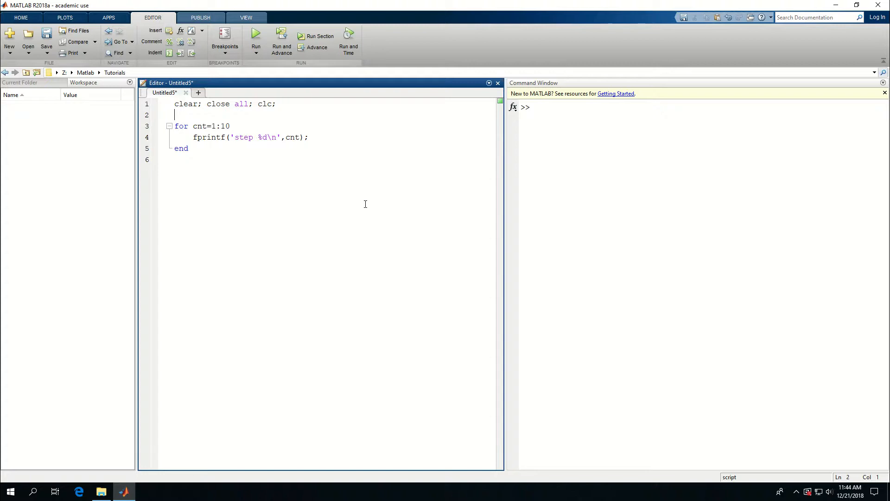
click(256, 40)
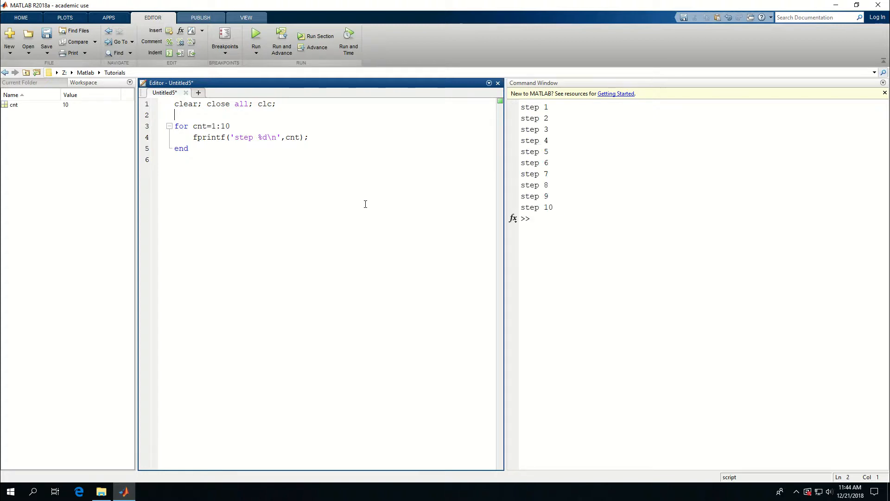
mouse_move(519, 112)
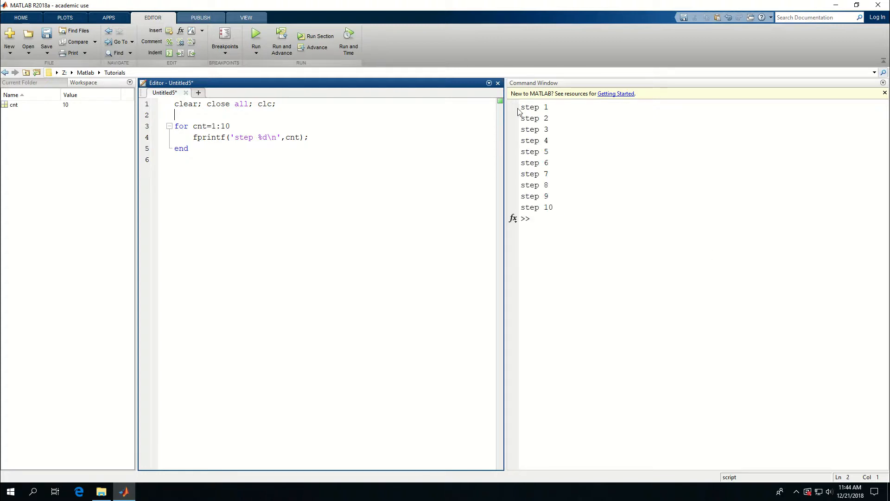
mouse_move(537, 172)
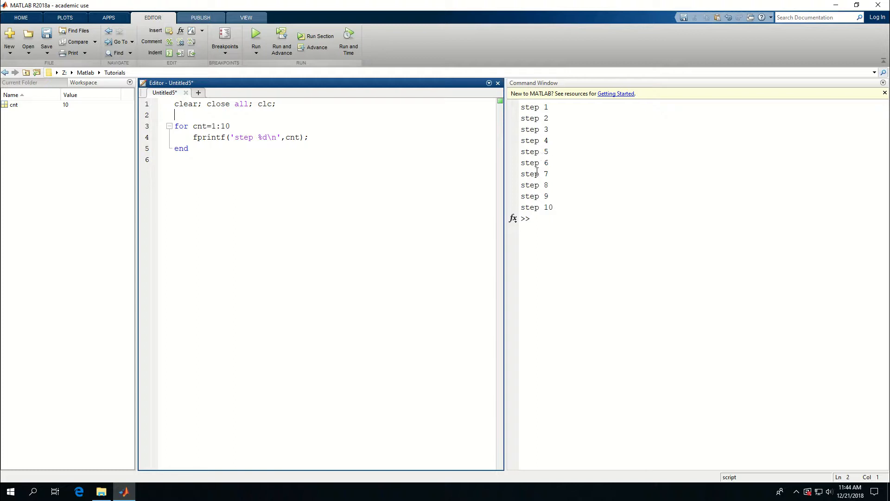
mouse_move(569, 208)
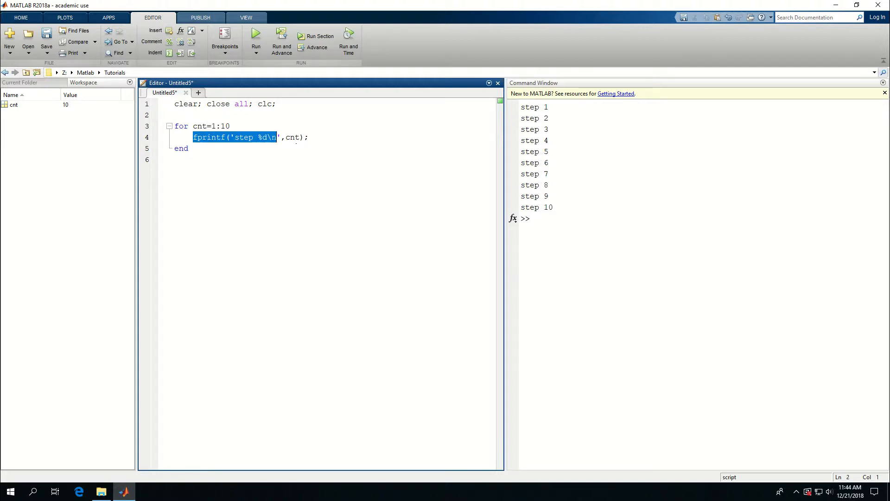
drag(192, 137, 308, 137)
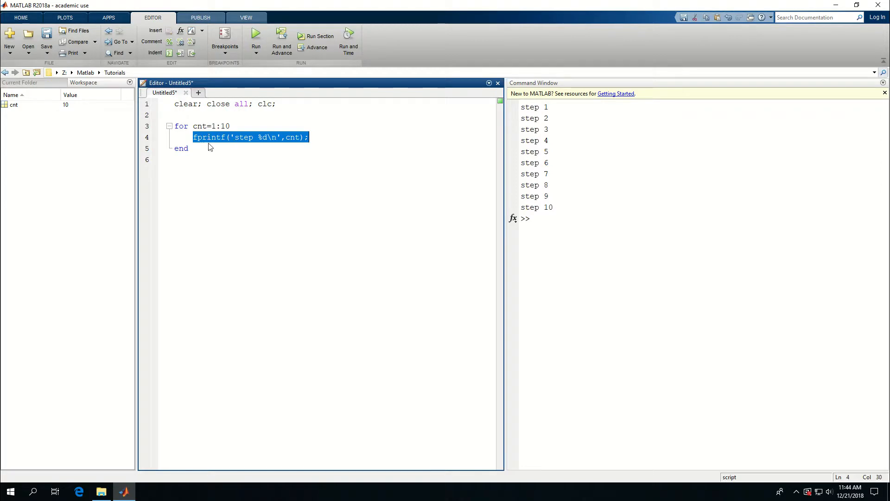
mouse_move(193, 235)
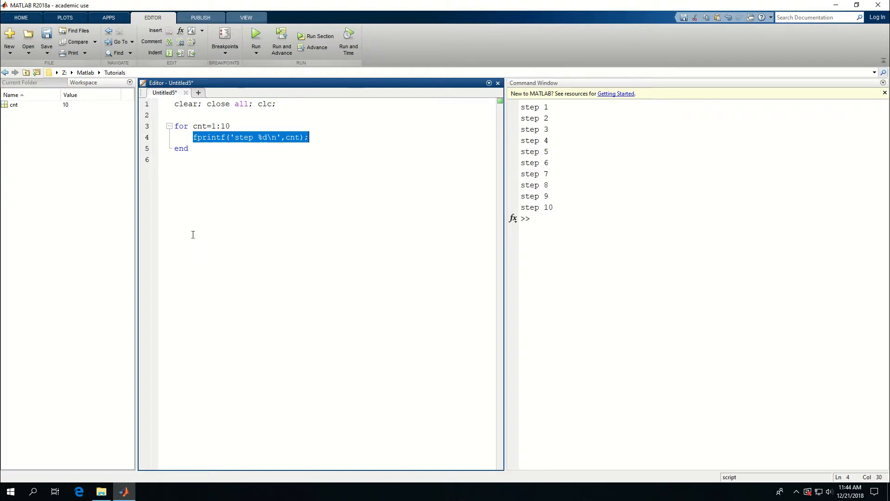
mouse_move(186, 173)
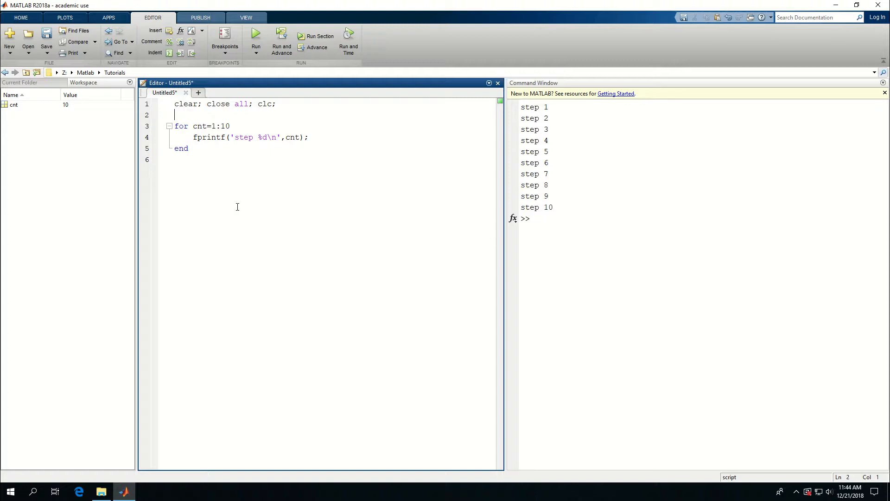
- Initialise a = 0 before the loop and add a = a + cnt; inside it
text(a)
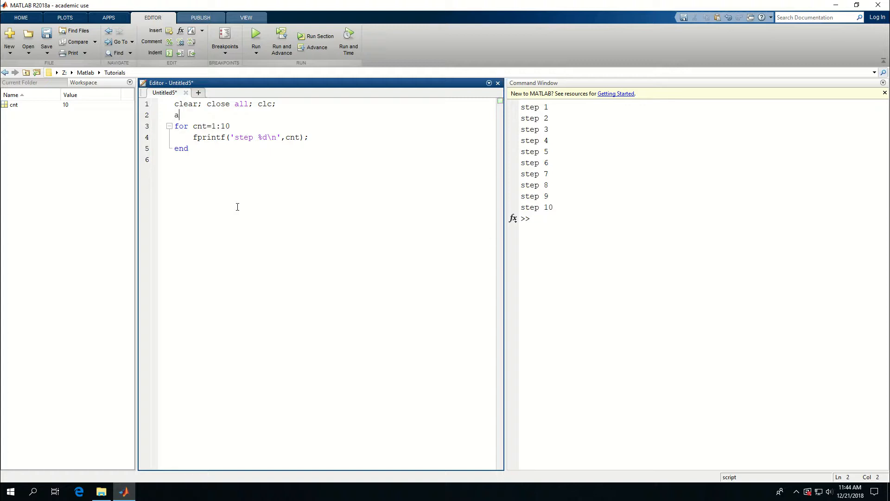
text(= 0;)
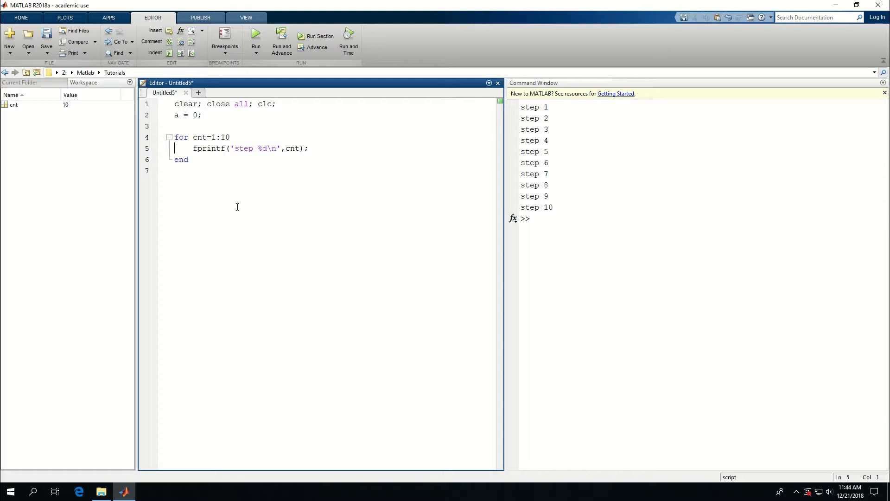
click(230, 137)
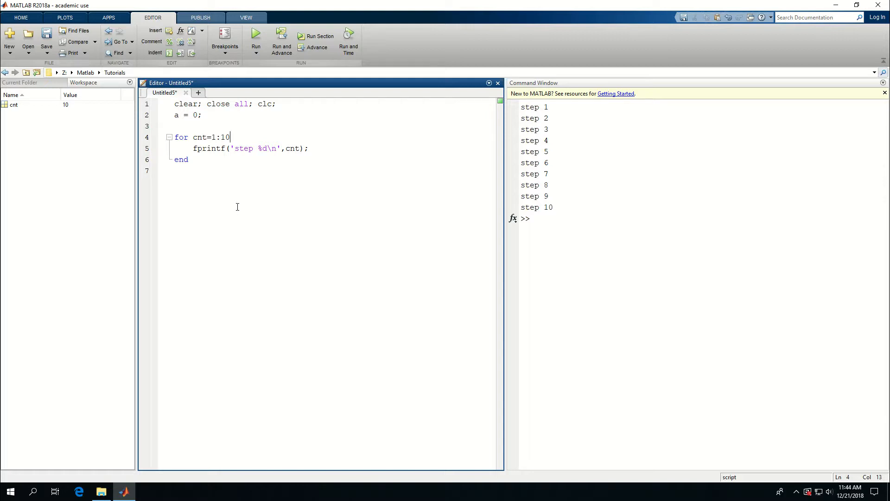
text(a)
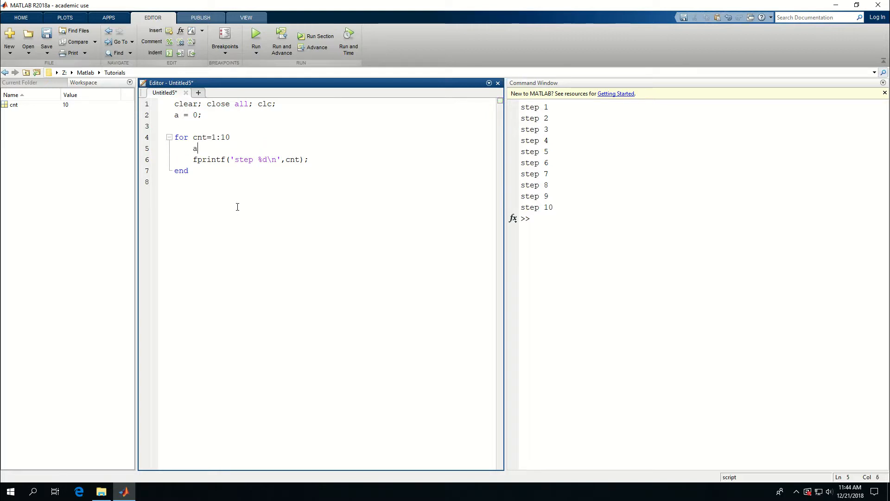
text(= a)
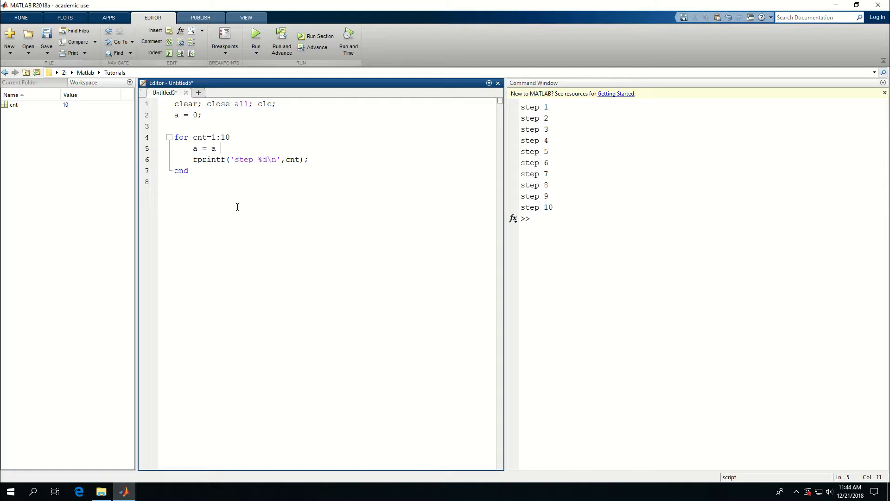
text(+ cnt;)
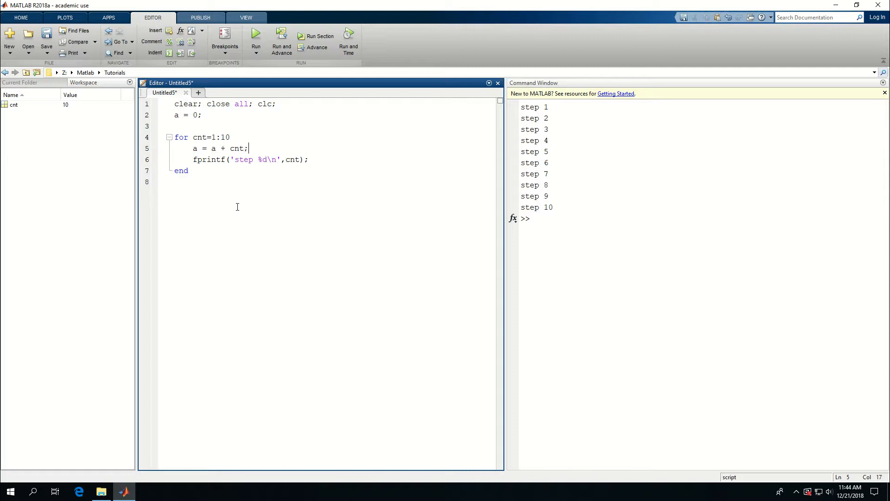
- Check where cnt and a are used in the script
double_click(239, 148)
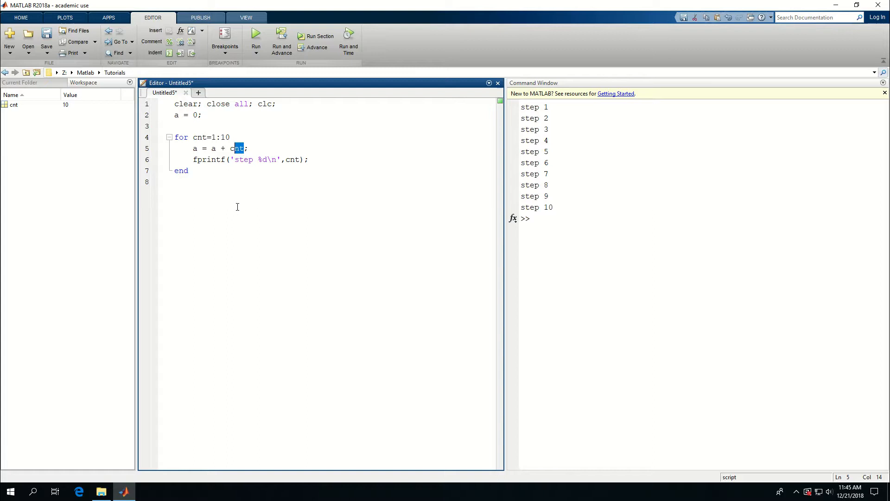
click(237, 148)
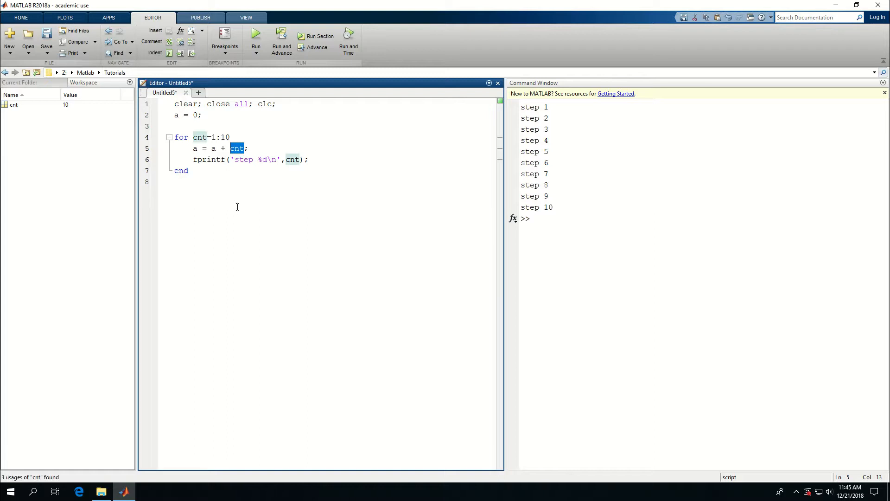
click(216, 148)
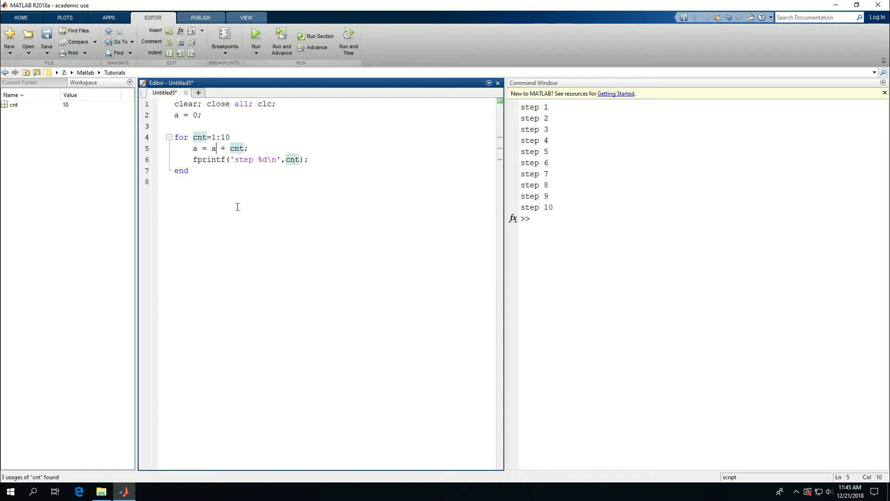
click(214, 160)
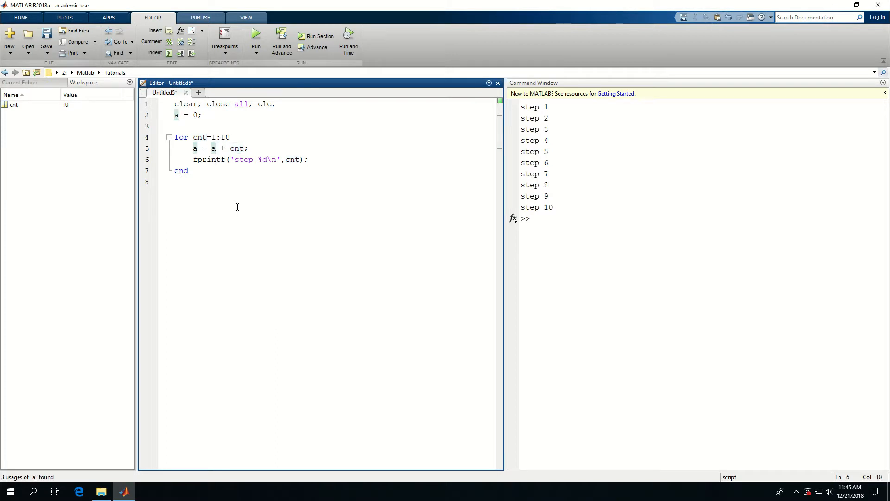
- Change the format to 'step %2d\ta = %d\n' with arguments cnt and a
click(268, 160)
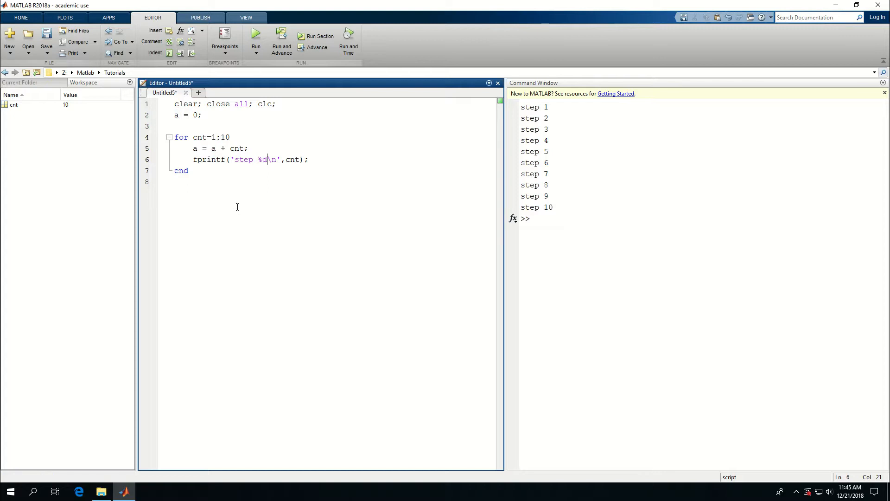
text(\t\)
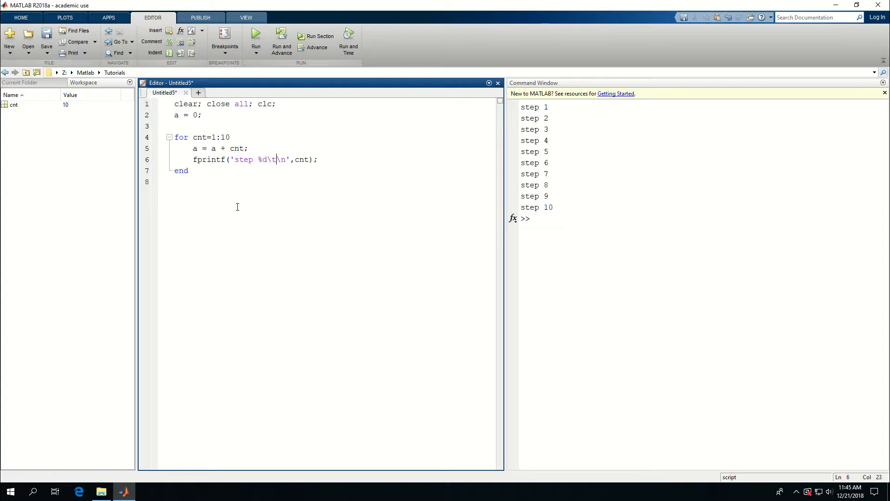
key(Left)
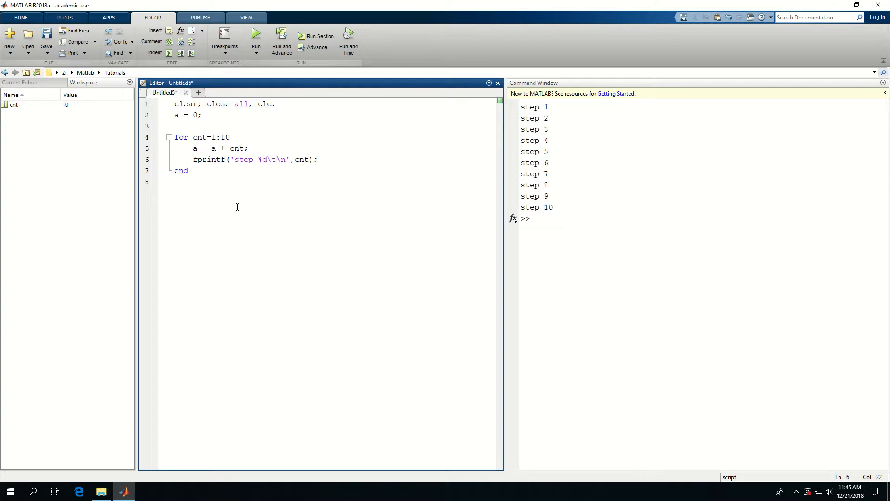
text(2)
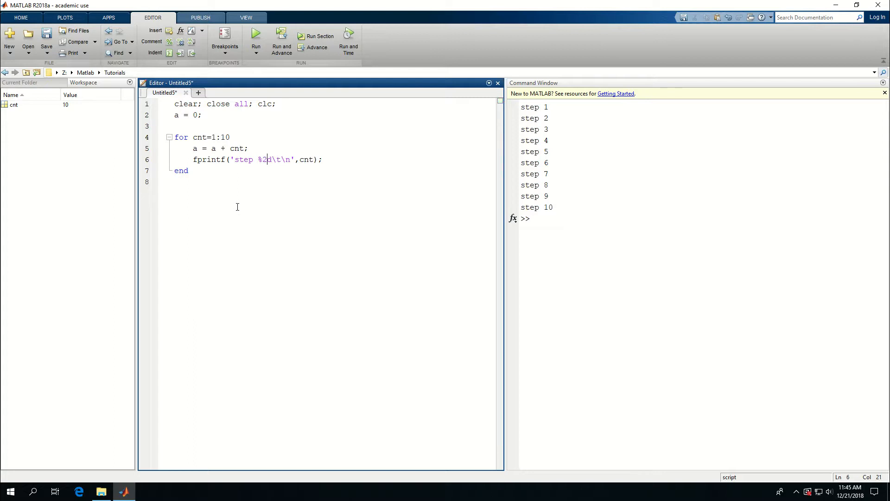
click(279, 160)
text(a = )
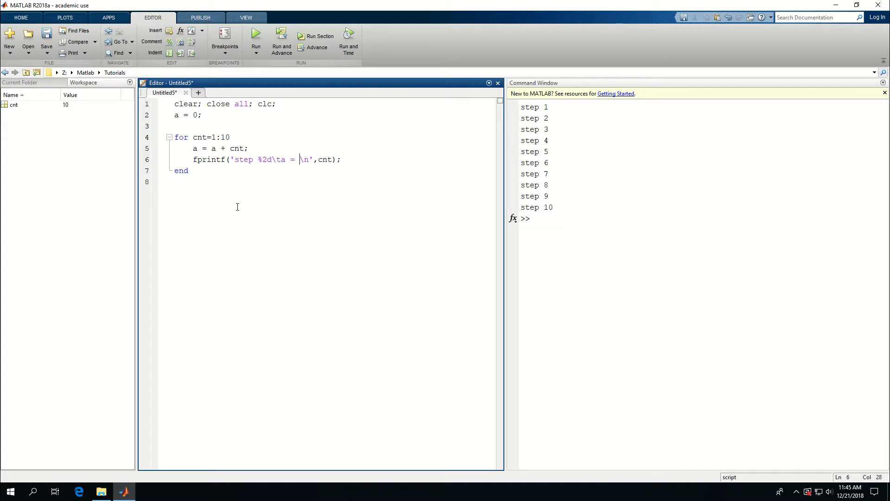
text(%)
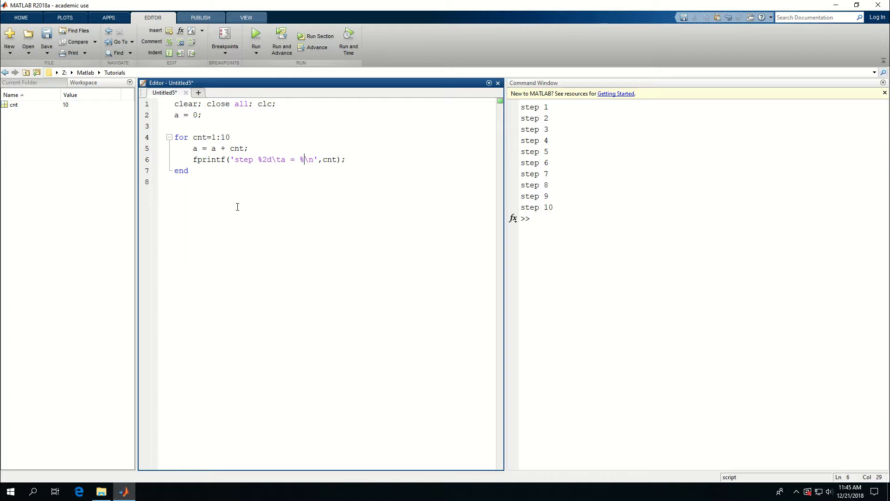
text(d)
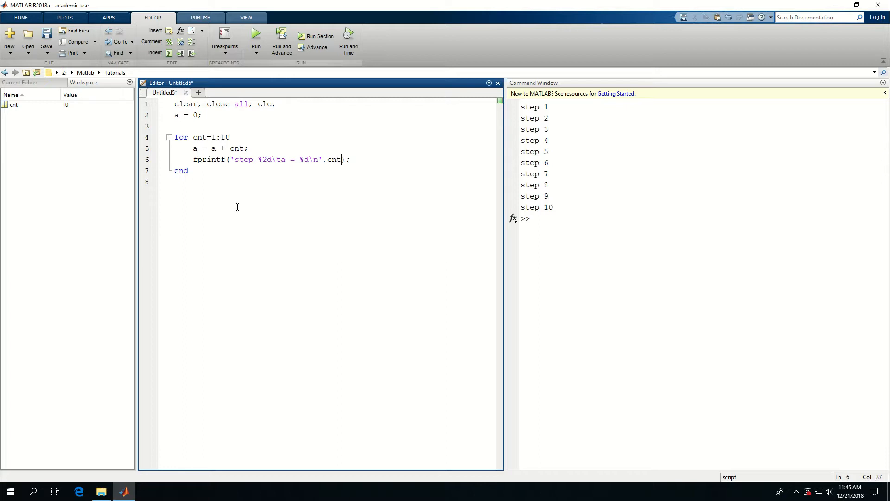
double_click(263, 159)
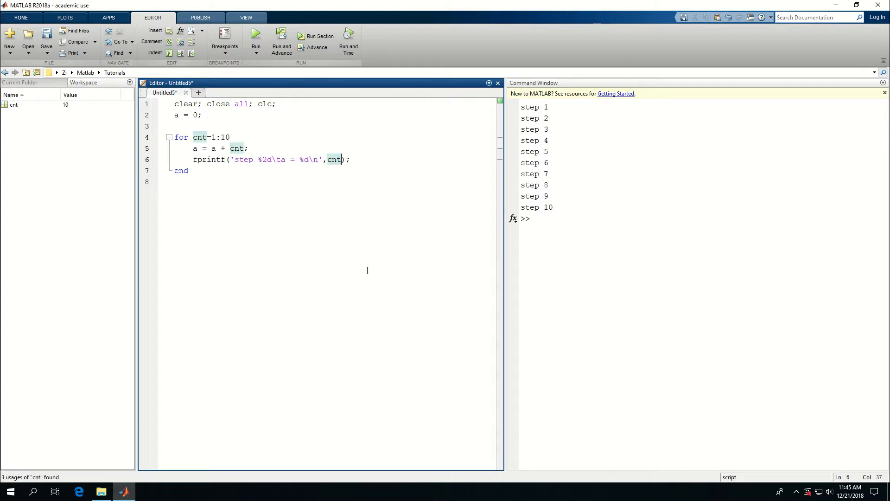
text(,a)
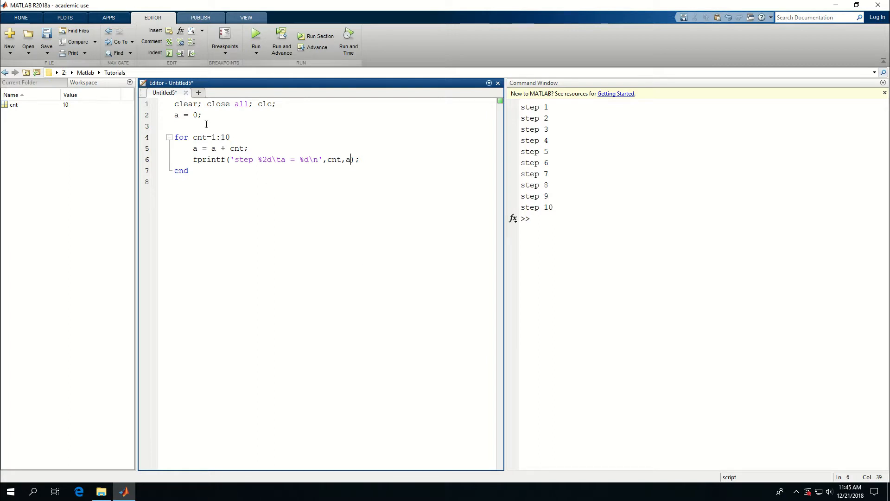
double_click(184, 115)
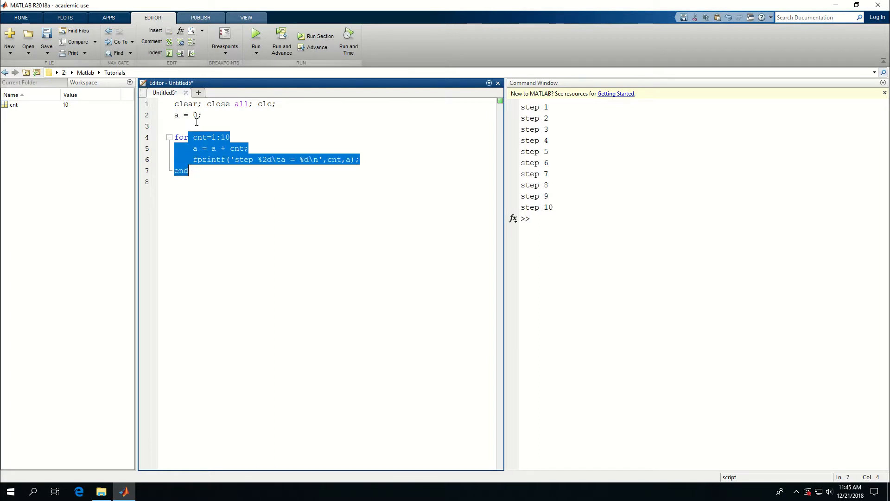
- Review the usages of a from its initialisation to the running sum
click(176, 115)
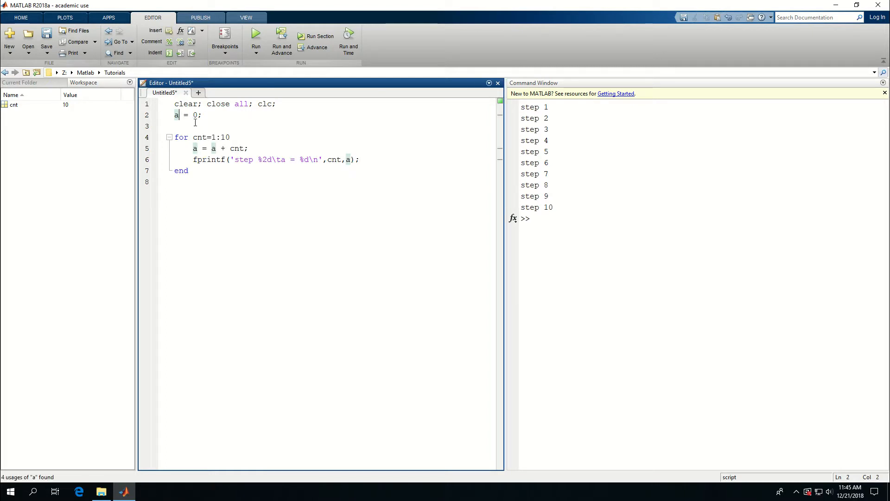
click(151, 41)
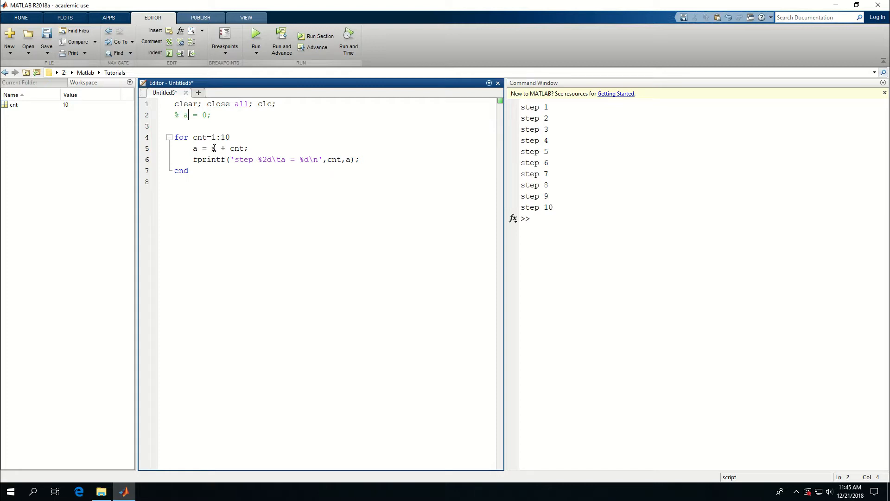
double_click(212, 148)
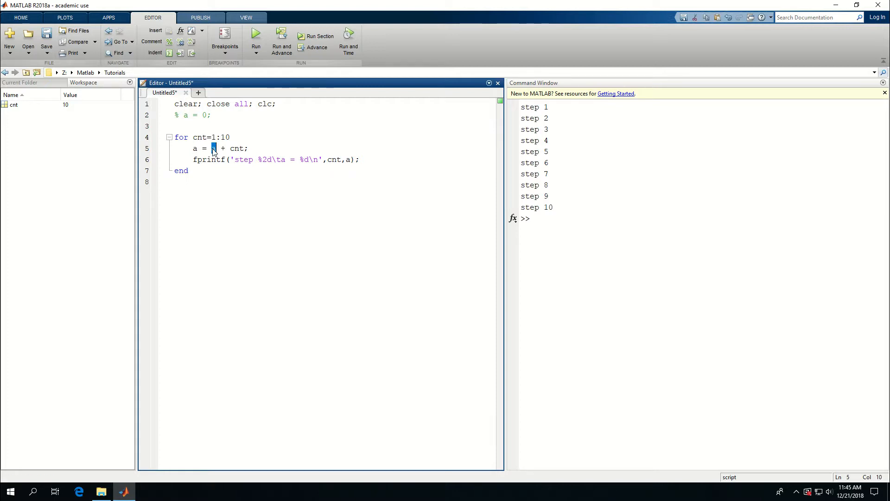
click(213, 148)
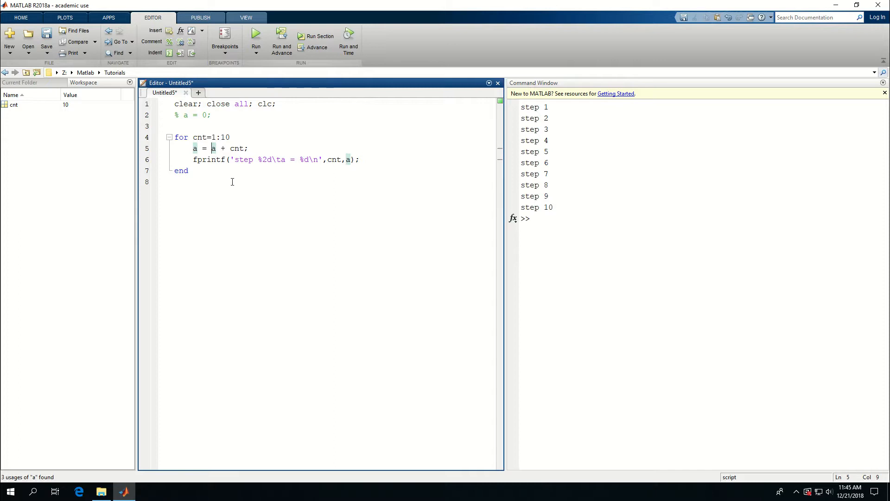
- Run the script, printing ten steps with a rising from 1 to 55
click(256, 34)
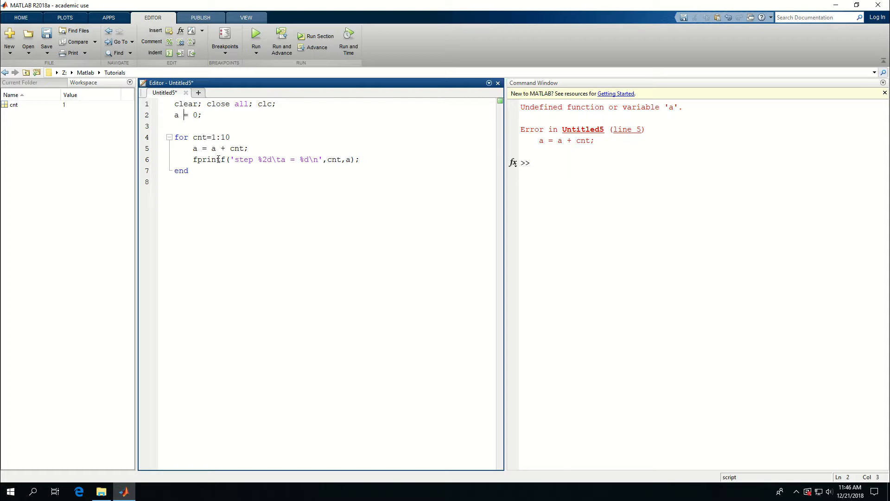
click(256, 35)
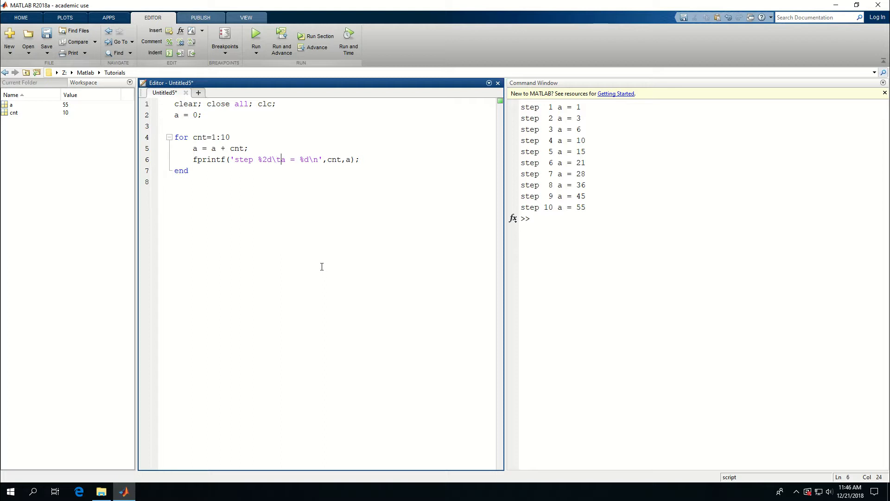
- Insert a second \t in the format string for wider column spacing
text(\t\t)
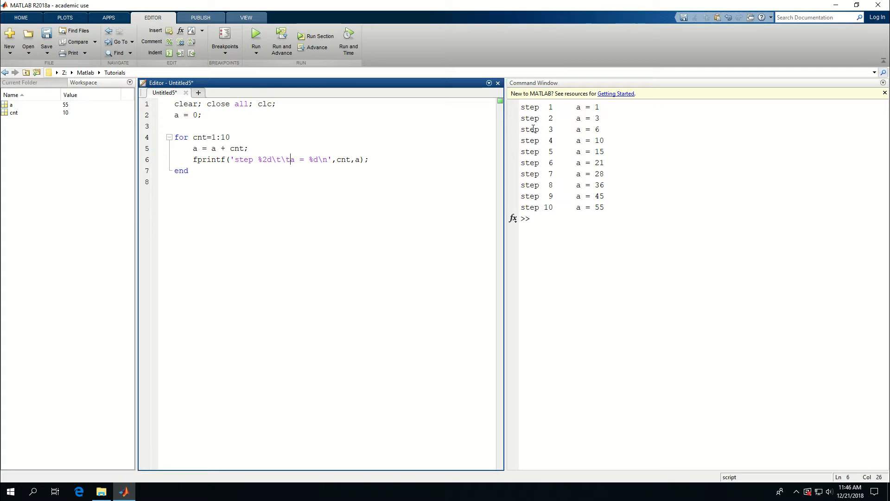
mouse_move(544, 177)
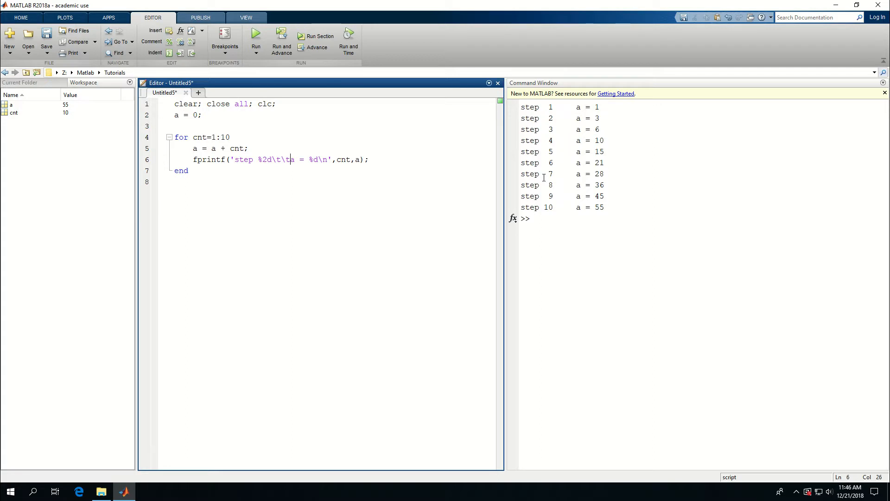
mouse_move(529, 207)
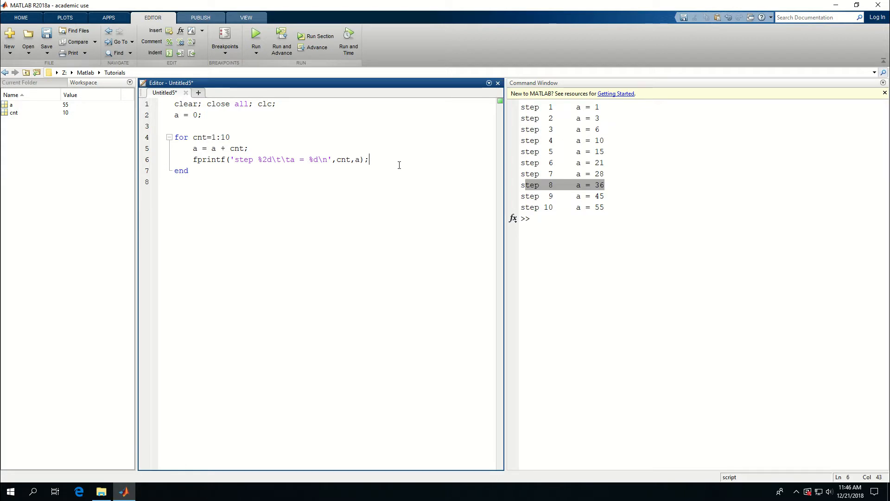
- Add an if a>36 block with break; inside the loop after the fprintf
key(Return)
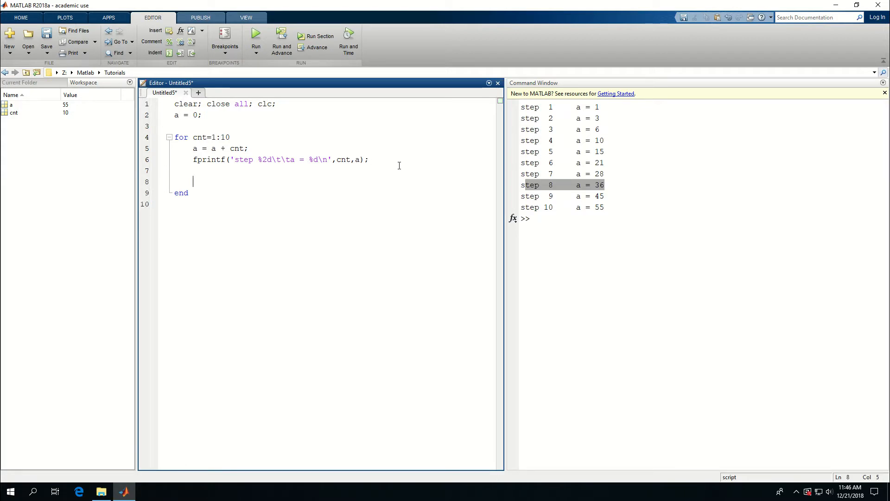
text(if)
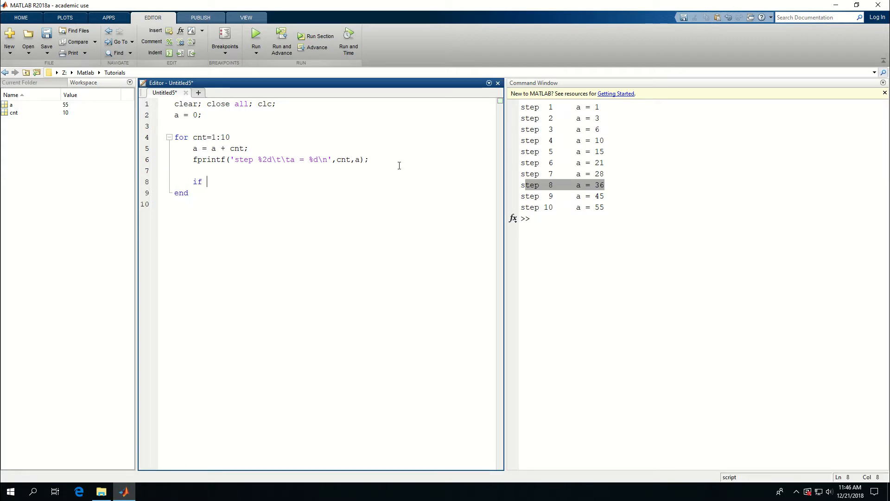
text(a)
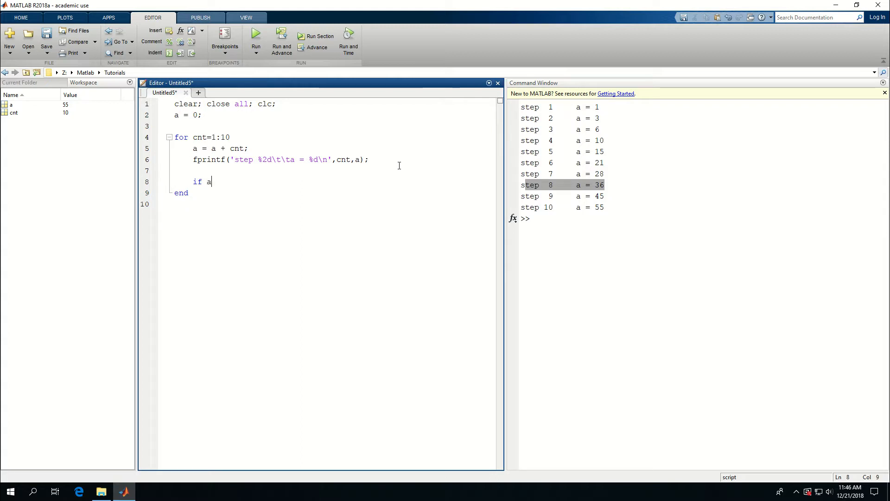
text(>36)
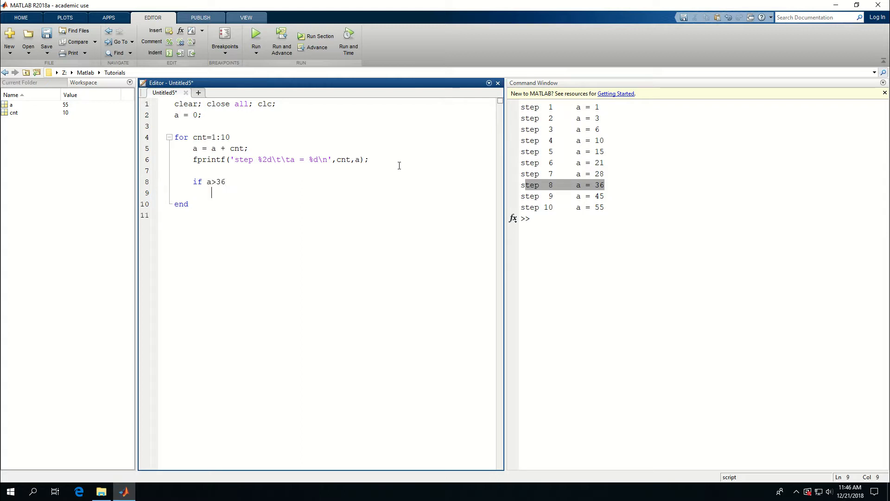
text(break;)
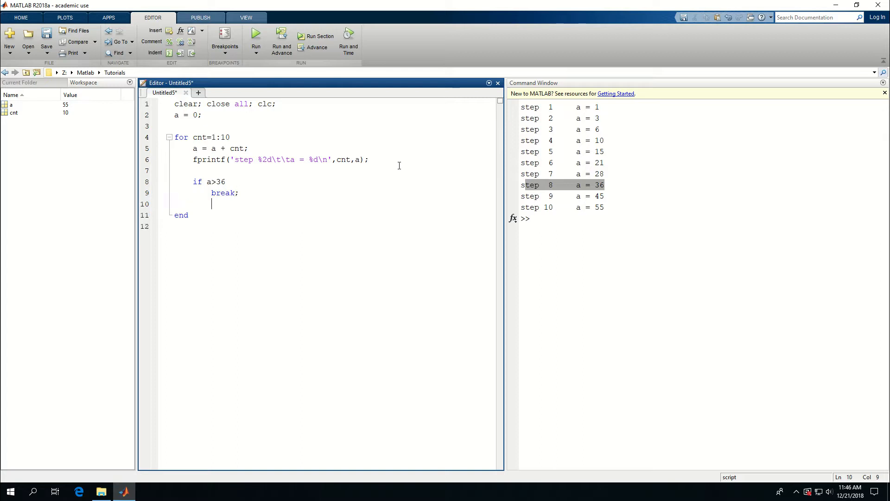
text(end)
click(699, 219)
text(help break)
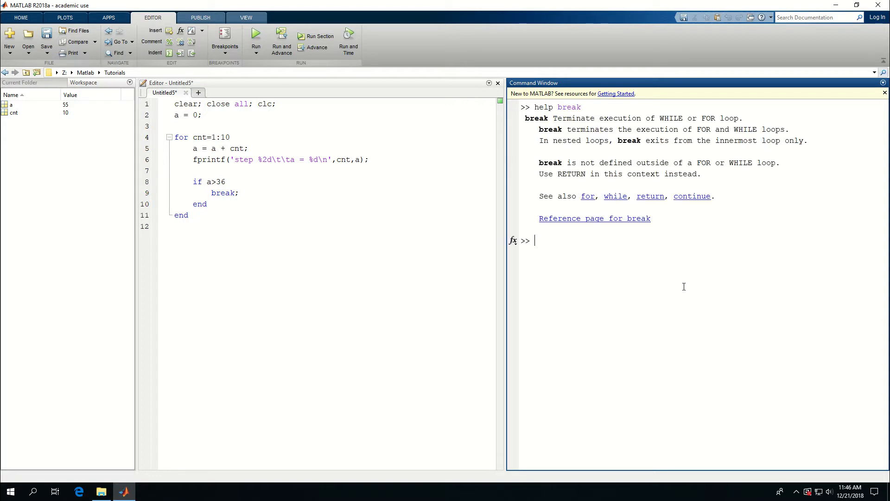
- Show help for break and highlight that it terminates WHILE or FOR loops
double_click(580, 118)
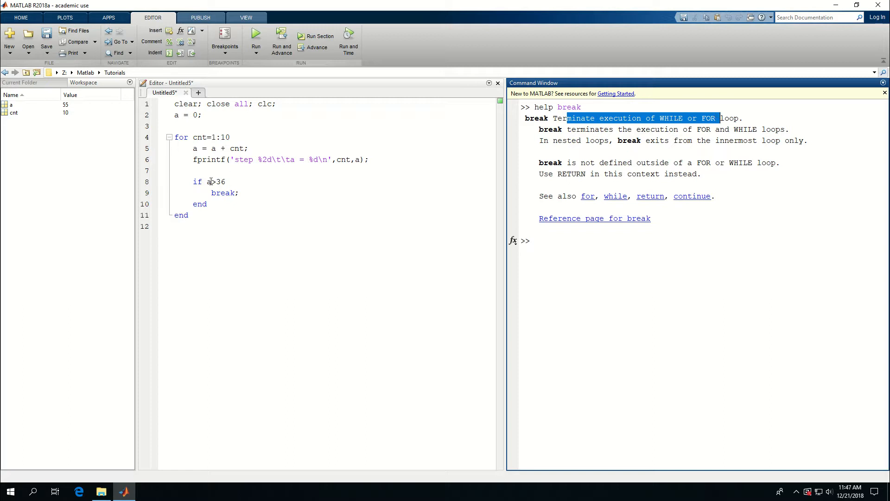
drag(198, 181, 206, 204)
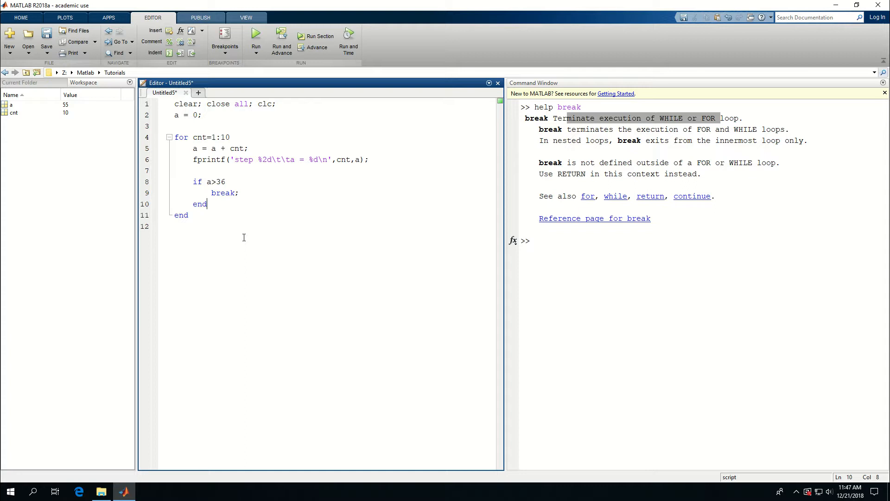
- Run the script, lower the break threshold to a > 30, and highlight the final a = 36
click(256, 38)
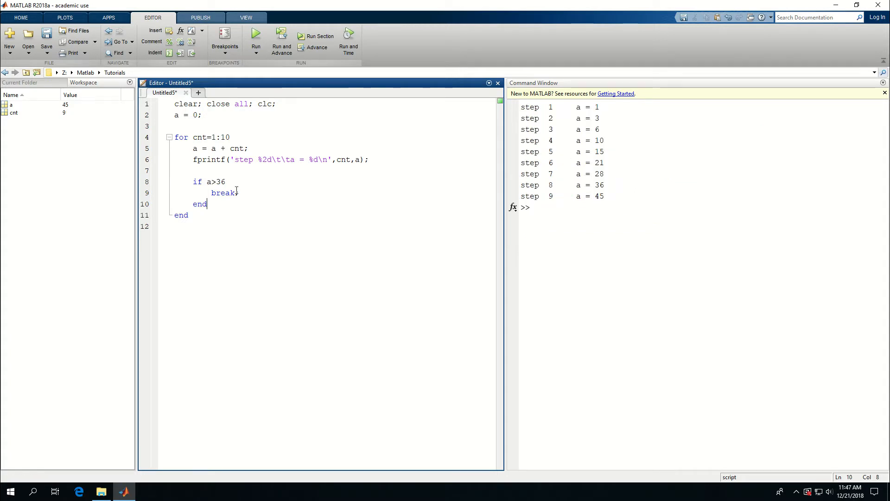
text(30)
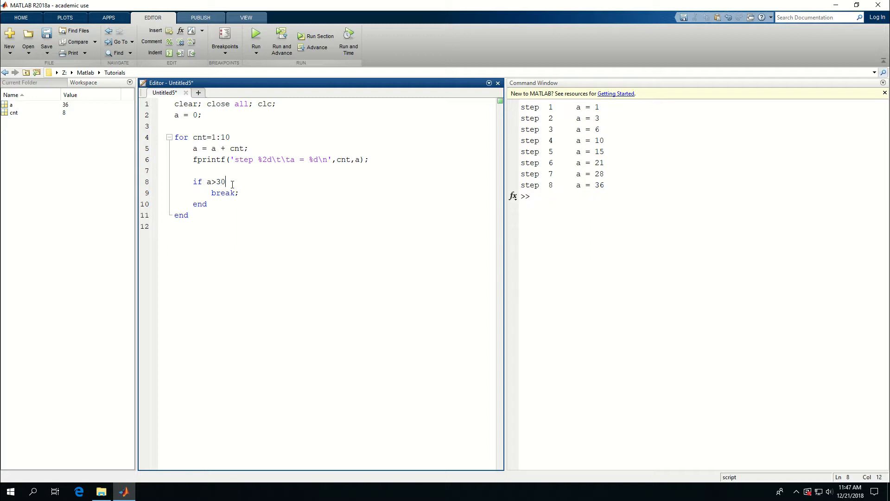
mouse_move(268, 229)
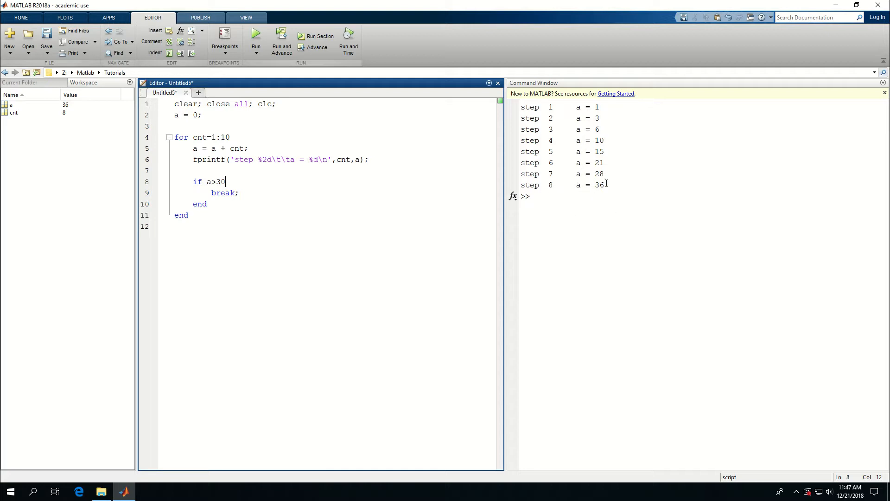
double_click(601, 184)
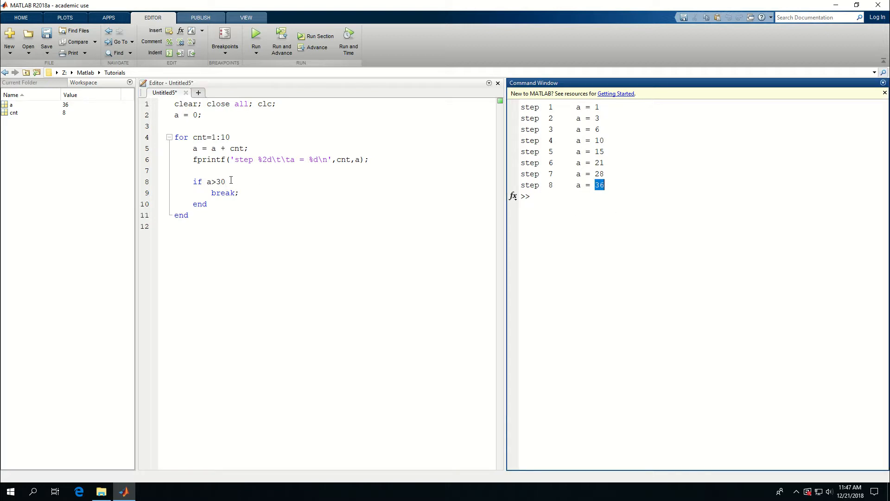
- Inspect the break line, the if block's end and the for line in the editor
click(227, 193)
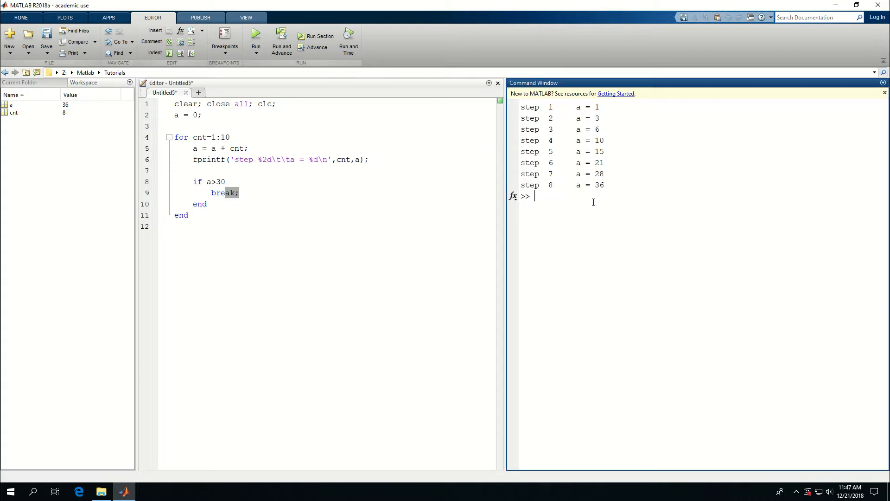
click(240, 193)
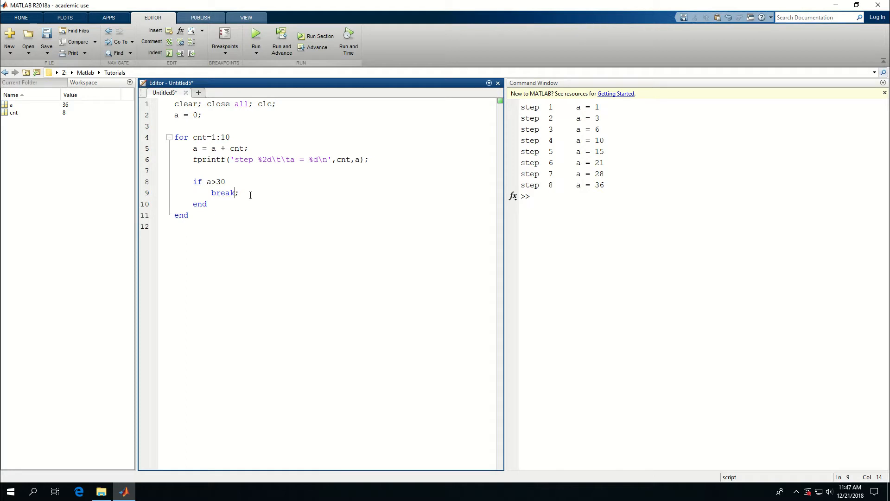
click(207, 204)
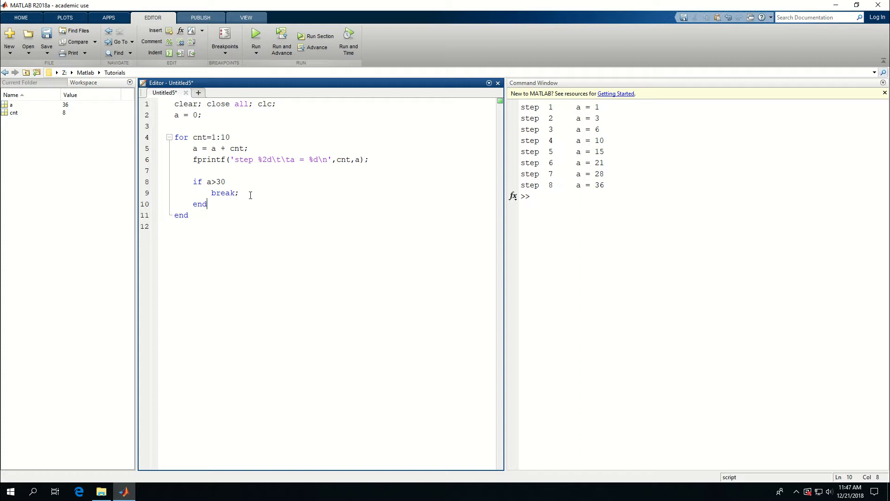
click(230, 137)
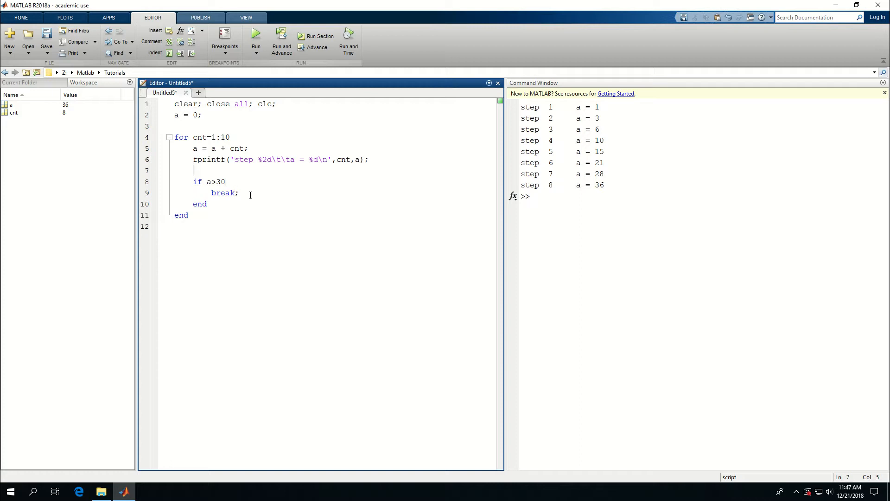
- Replace break with continue and change the condition to a < 30
double_click(222, 193)
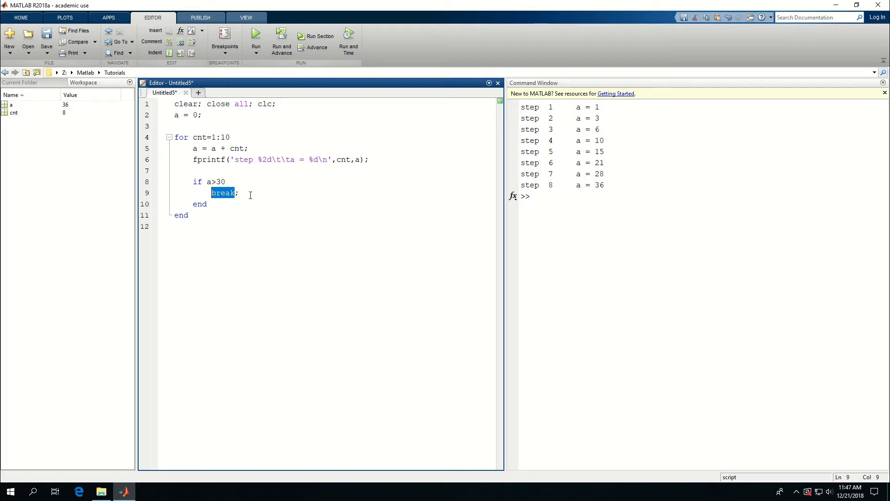
text(contin;)
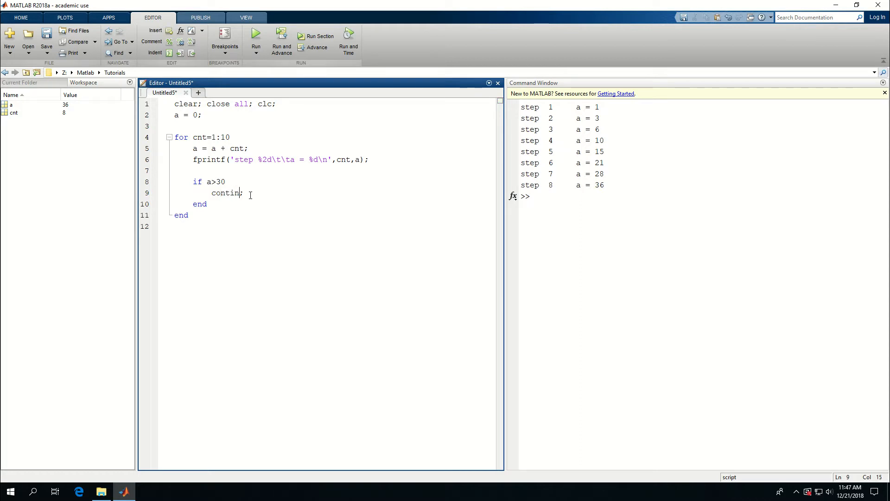
text(ue)
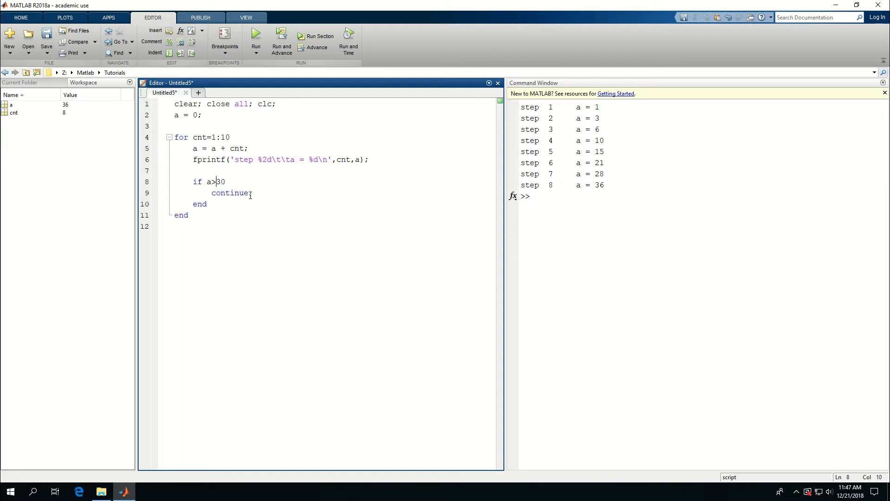
text(<)
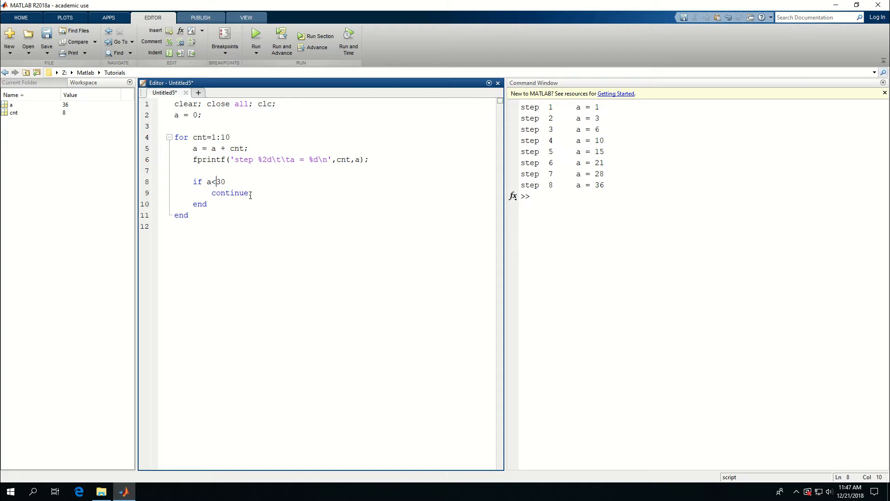
click(213, 193)
text(fpr)
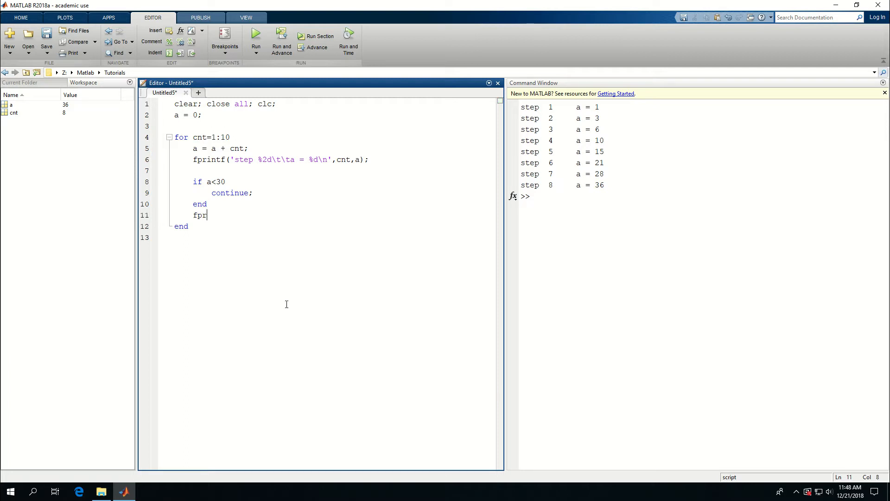
- Complete fprintf('This is the end.\n'); after the if block and run the script
text(intf()
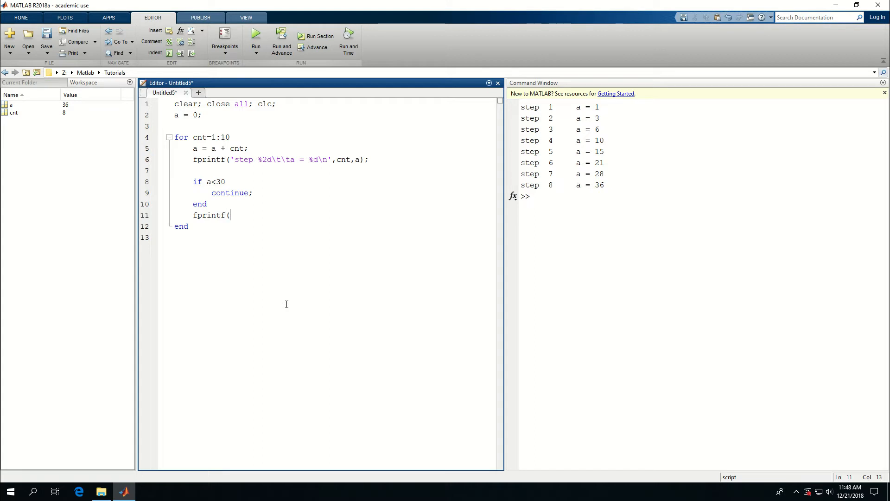
text(')
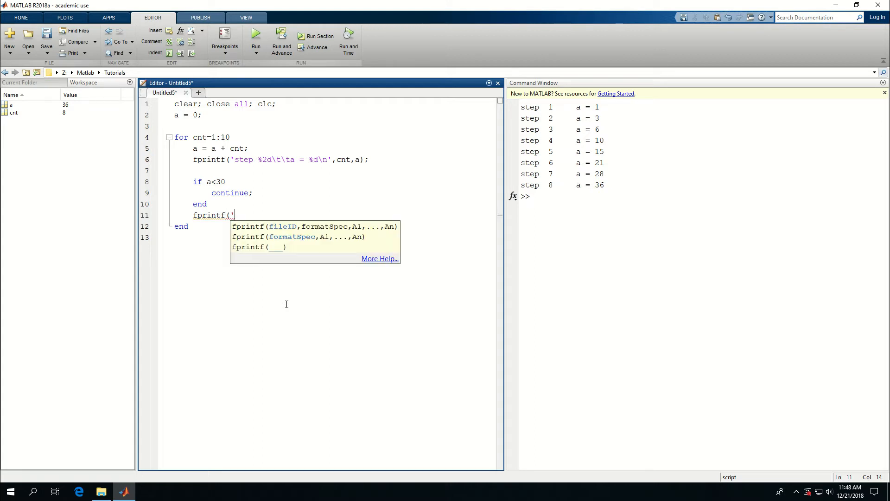
text(This is the)
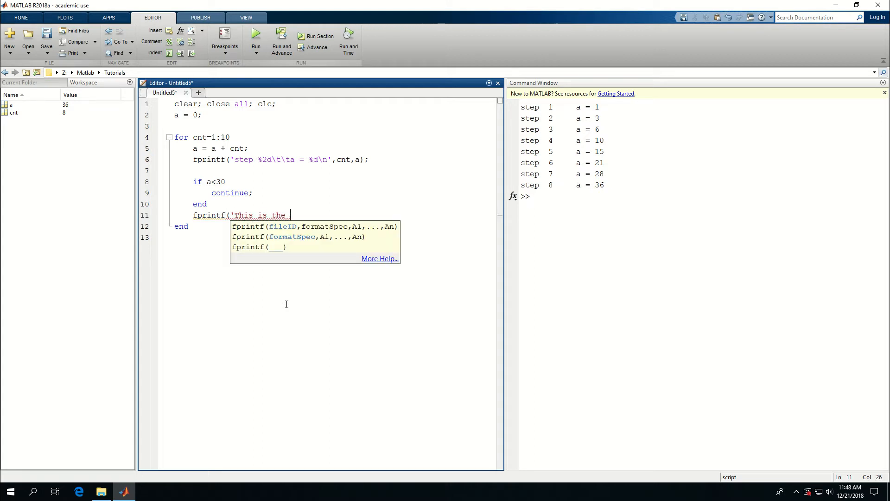
text(end.\)
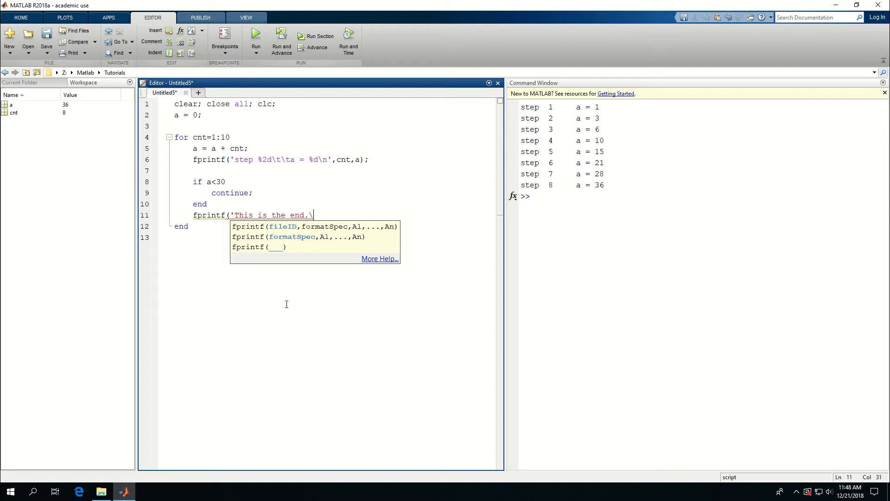
text(n'))
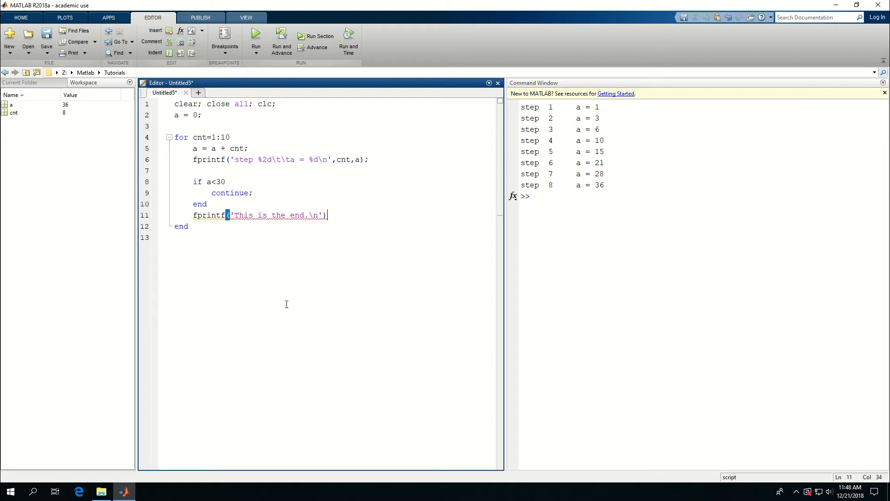
text(;)
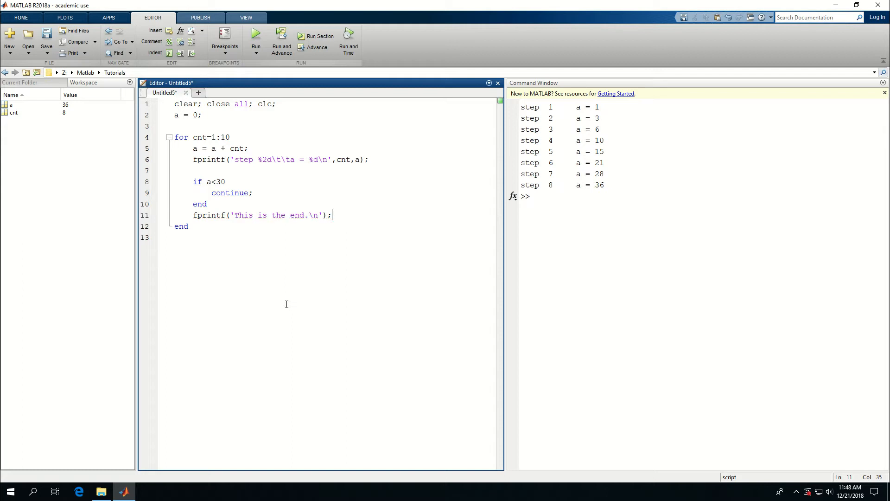
click(256, 35)
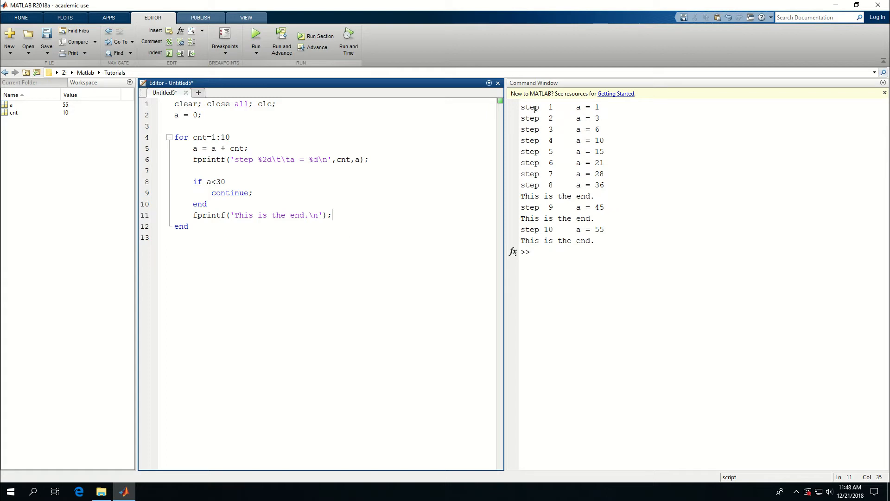
mouse_move(530, 118)
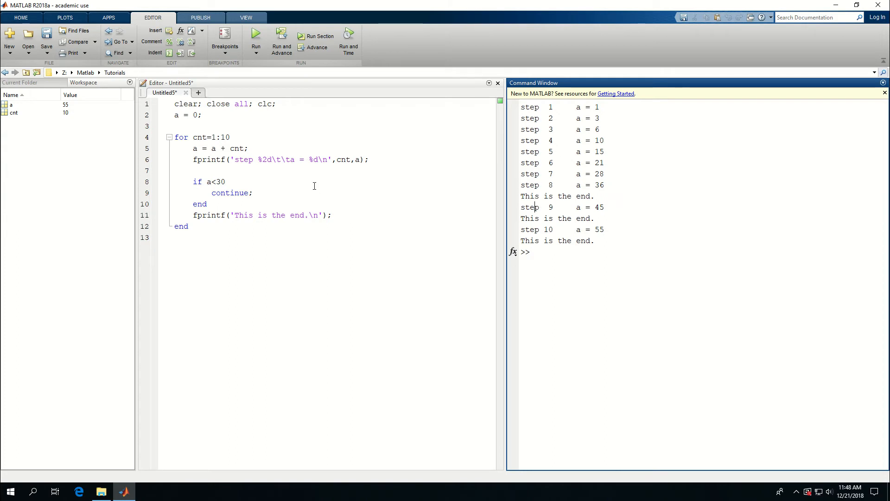
mouse_move(343, 194)
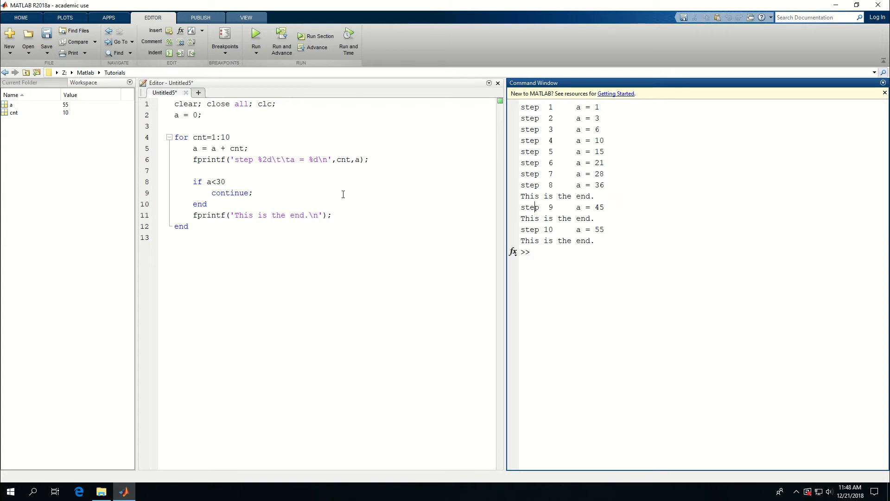
- Highlight the if a<30 condition to explain why steps 1-7 skip the end message
double_click(556, 196)
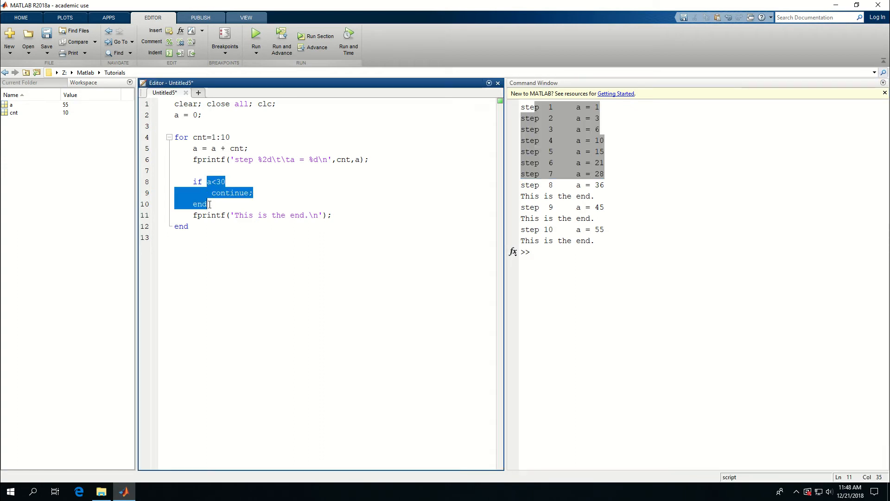
click(211, 214)
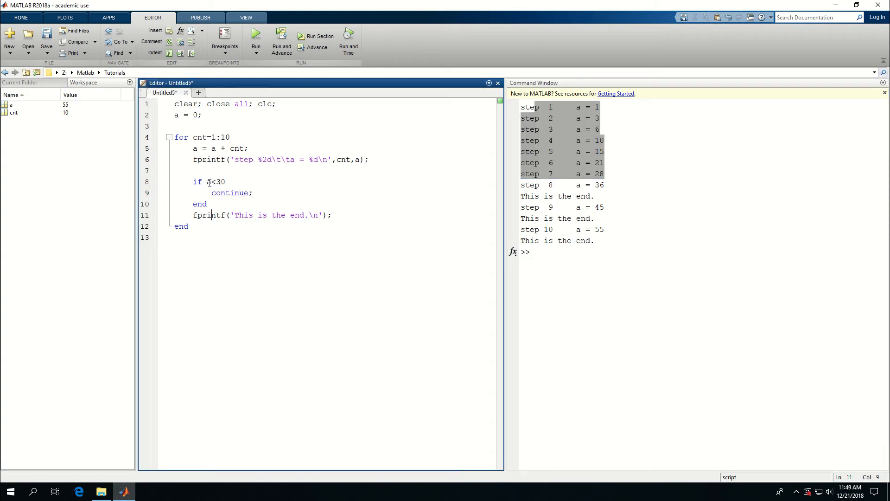
- Add an else branch with break; to the if block and rerun, stopping at step 8, a = 36
double_click(216, 180)
text(bre)
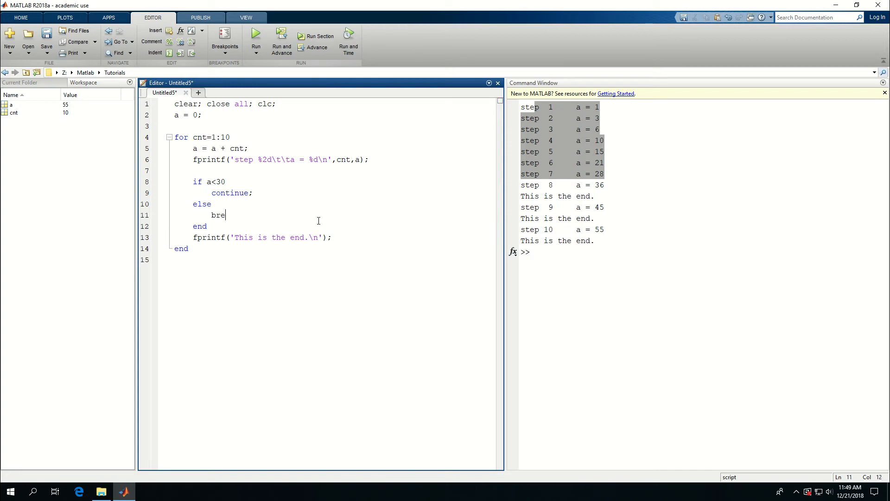
text(ak;)
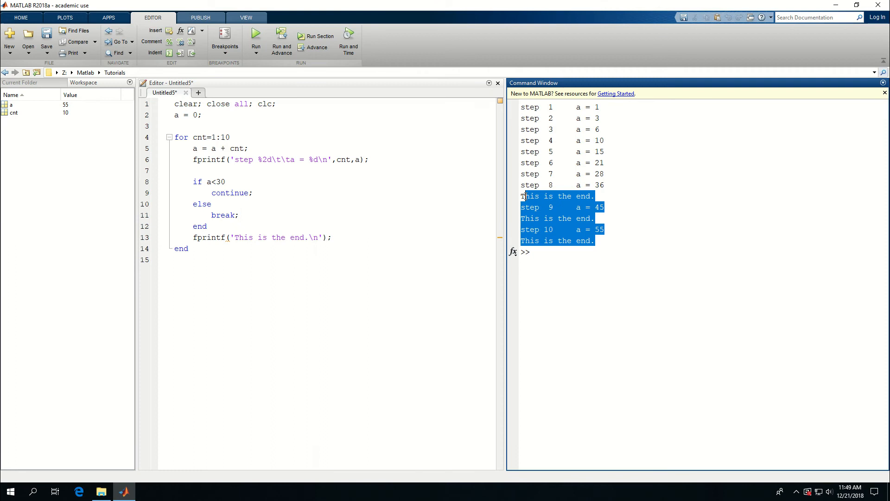
click(252, 193)
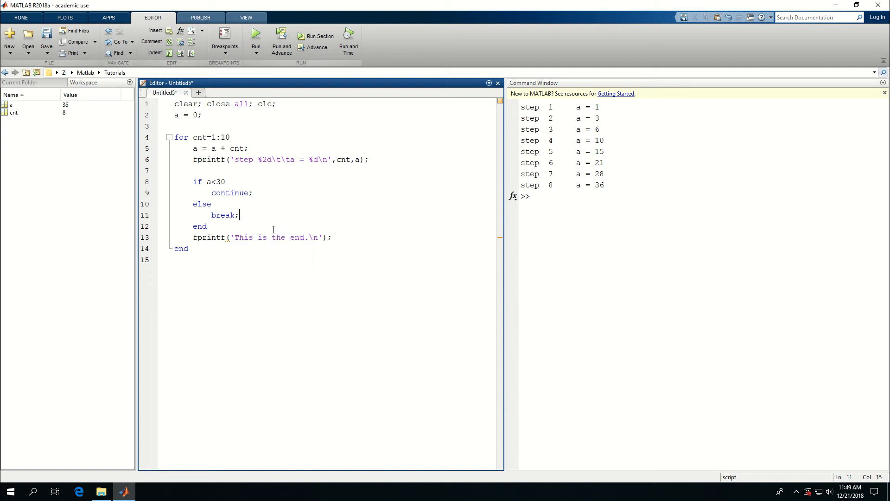
click(176, 214)
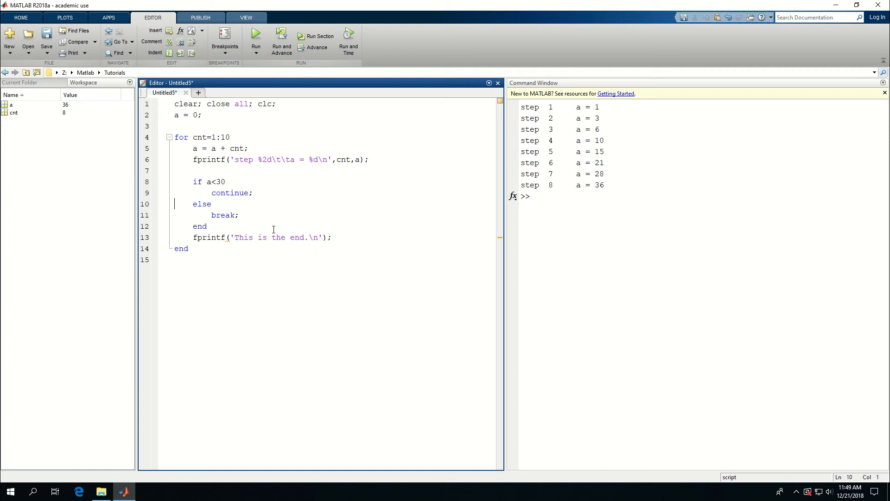
click(212, 204)
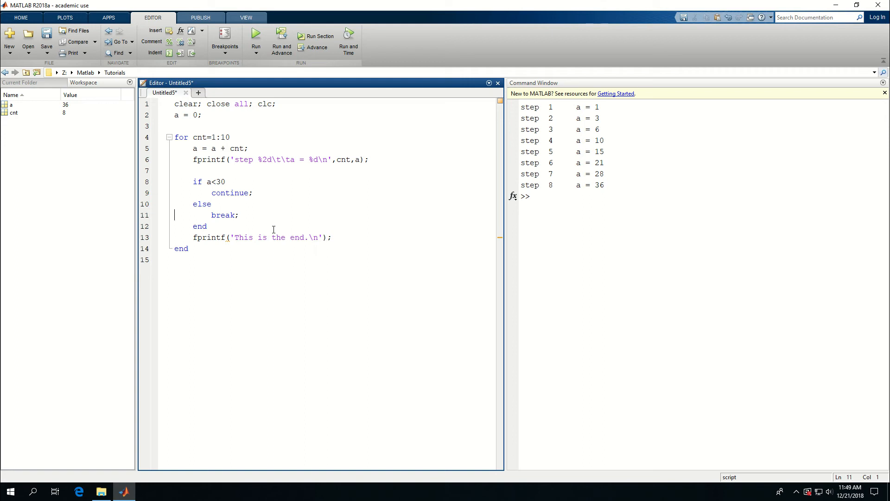
double_click(230, 193)
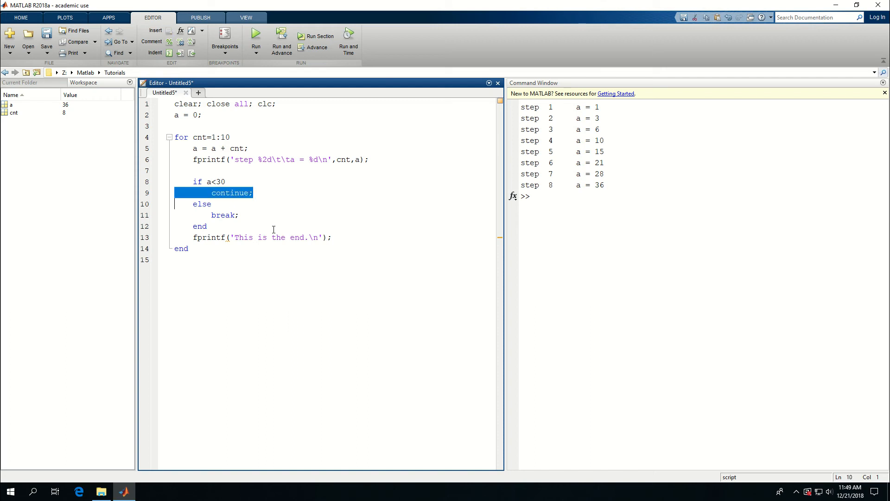
mouse_move(175, 230)
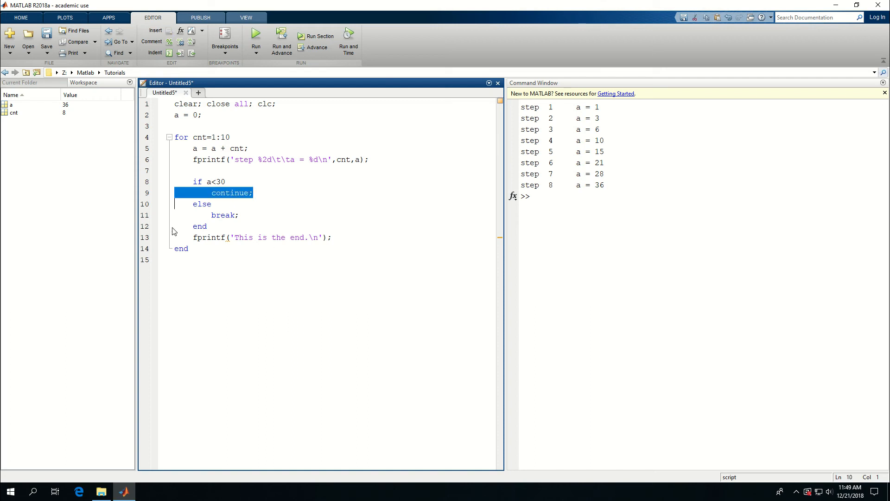
mouse_move(175, 241)
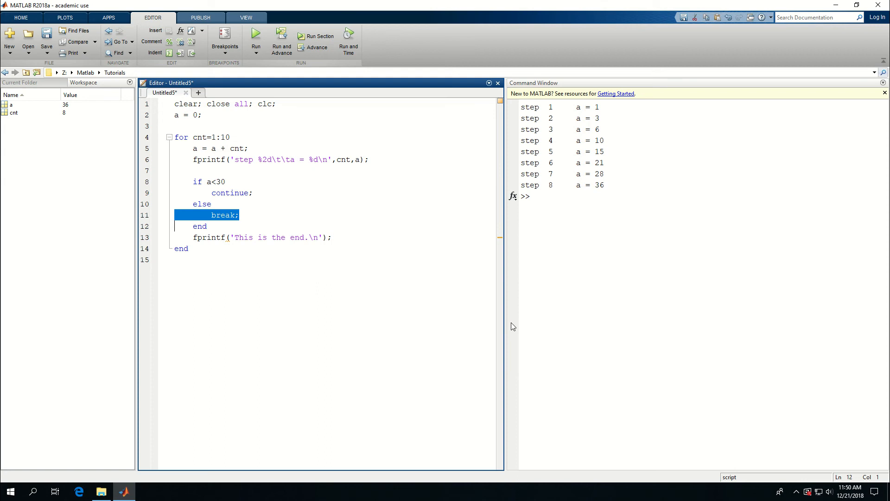
mouse_move(362, 255)
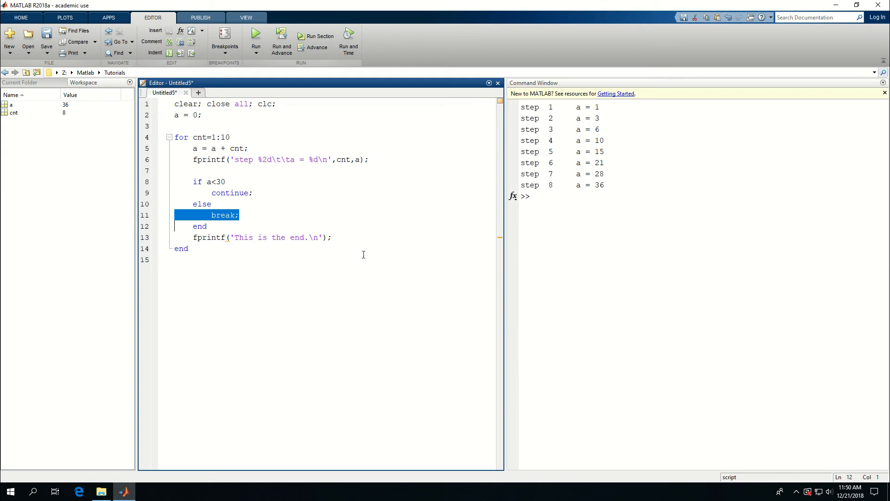
mouse_move(353, 242)
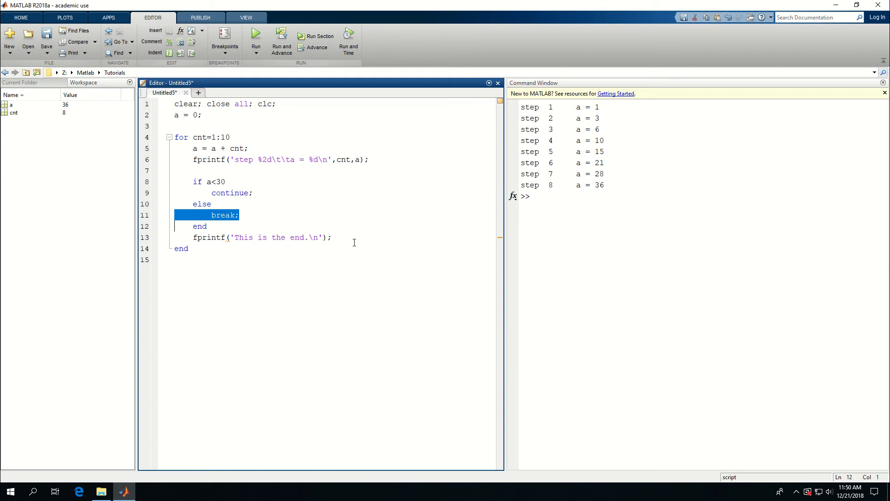